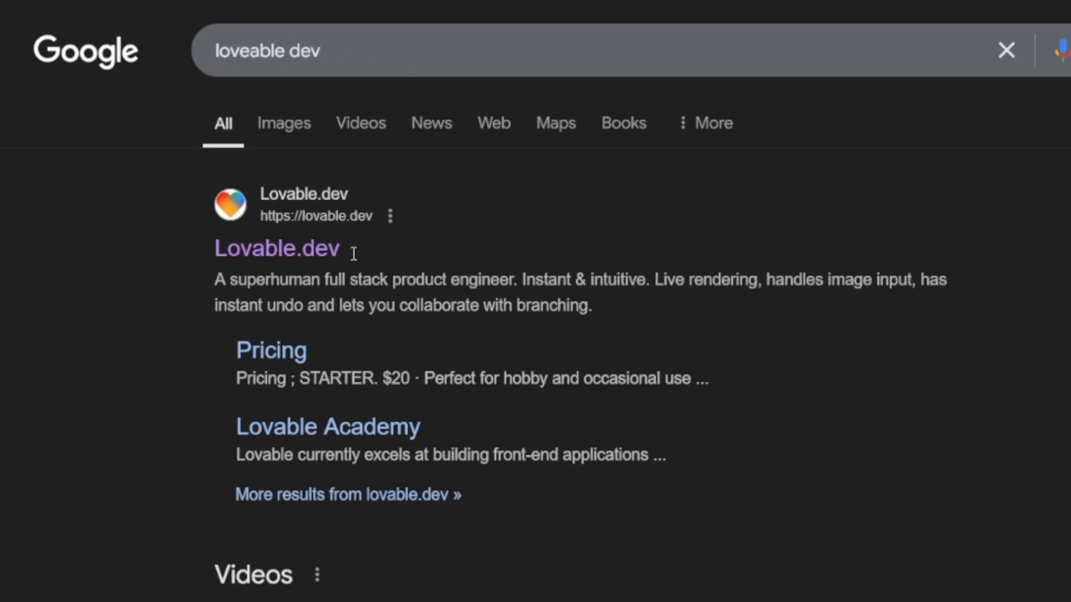
# Step: Go to the Lovable.dev website from the Google results for 'loveable dev'
pyautogui.click(276, 247)
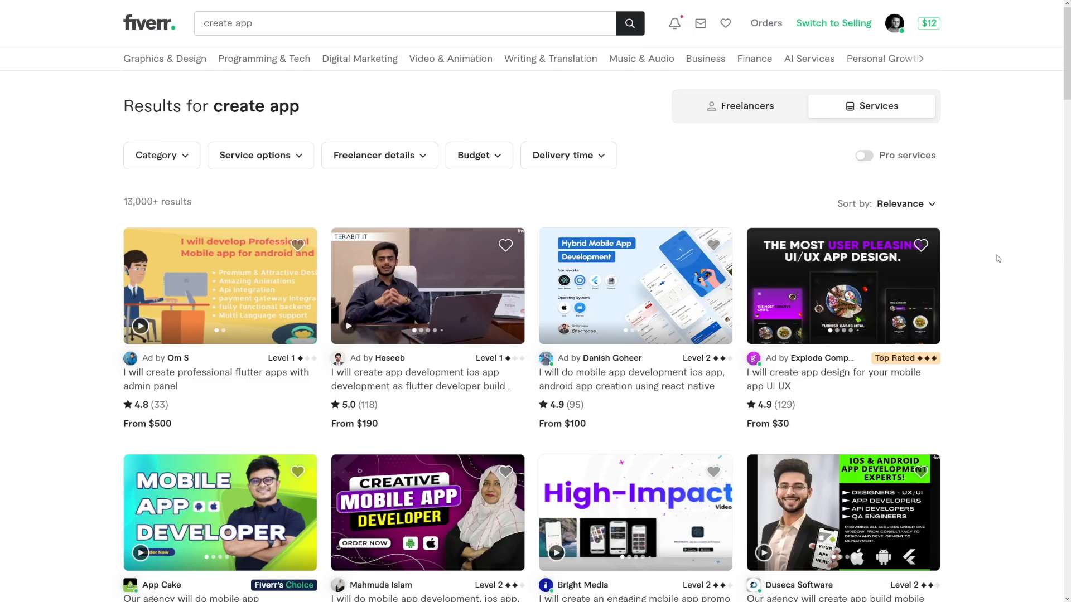
pyautogui.scroll(-3)
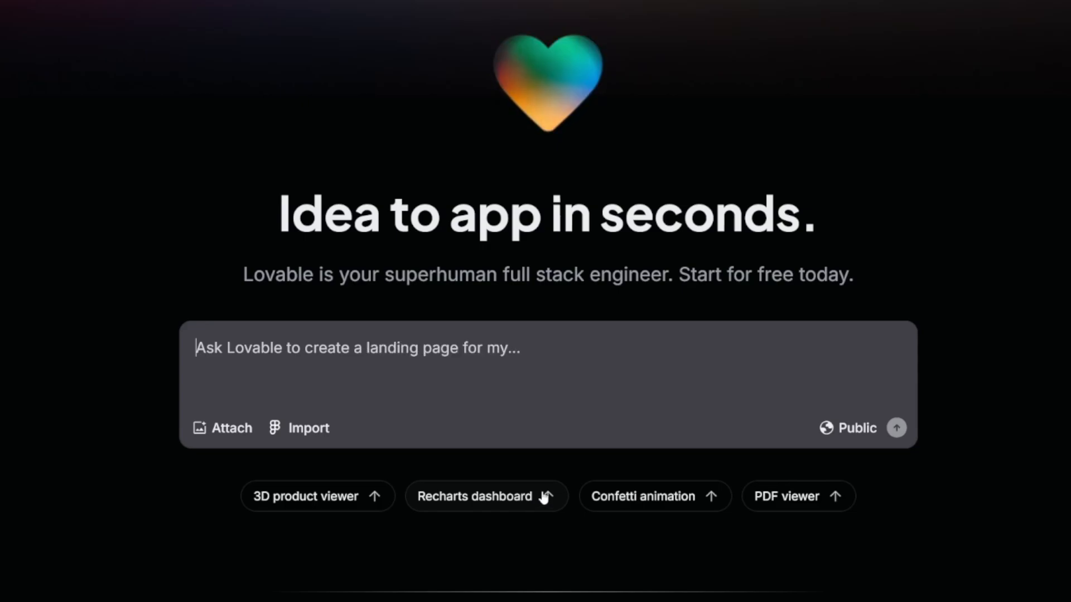
# Step: Fill the prompt with the Recharts dashboard suggestion (UI only, Supabase later) and send it
pyautogui.click(485, 496)
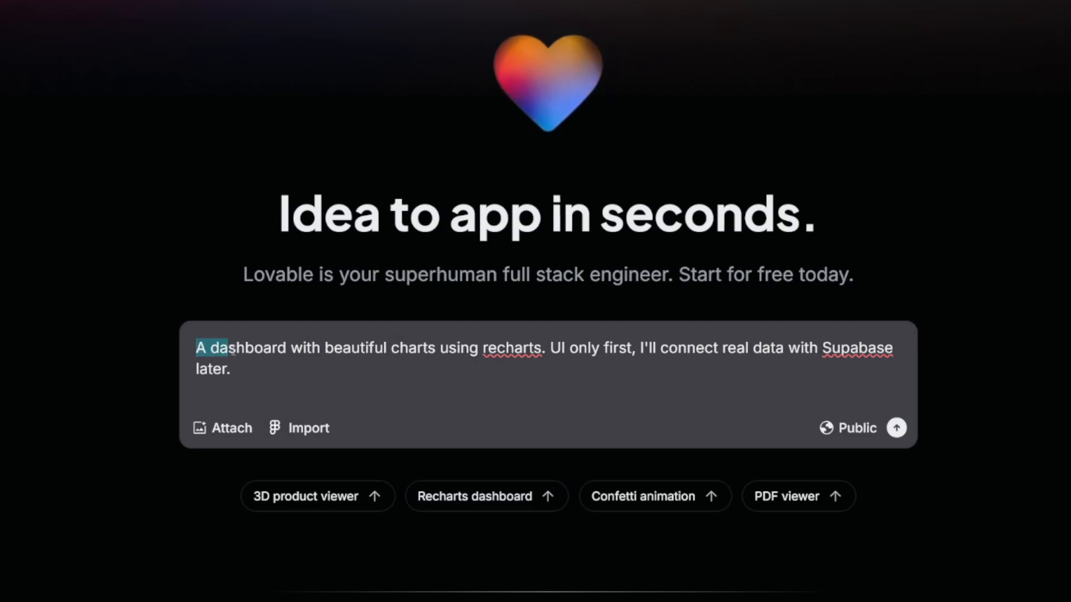
pyautogui.moveTo(212, 348); pyautogui.dragTo(540, 348)
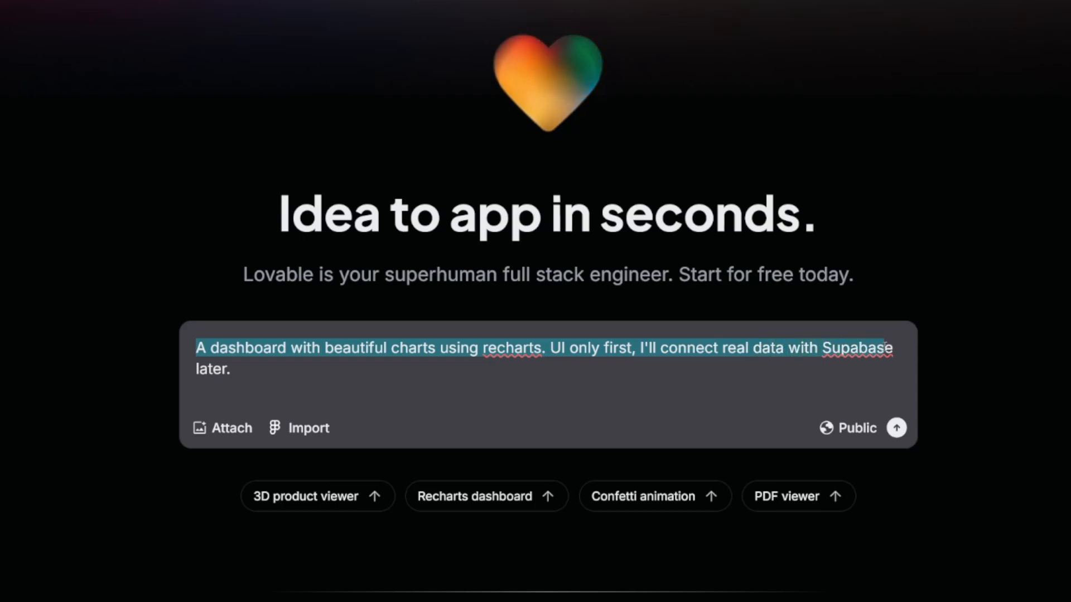
pyautogui.click(354, 379)
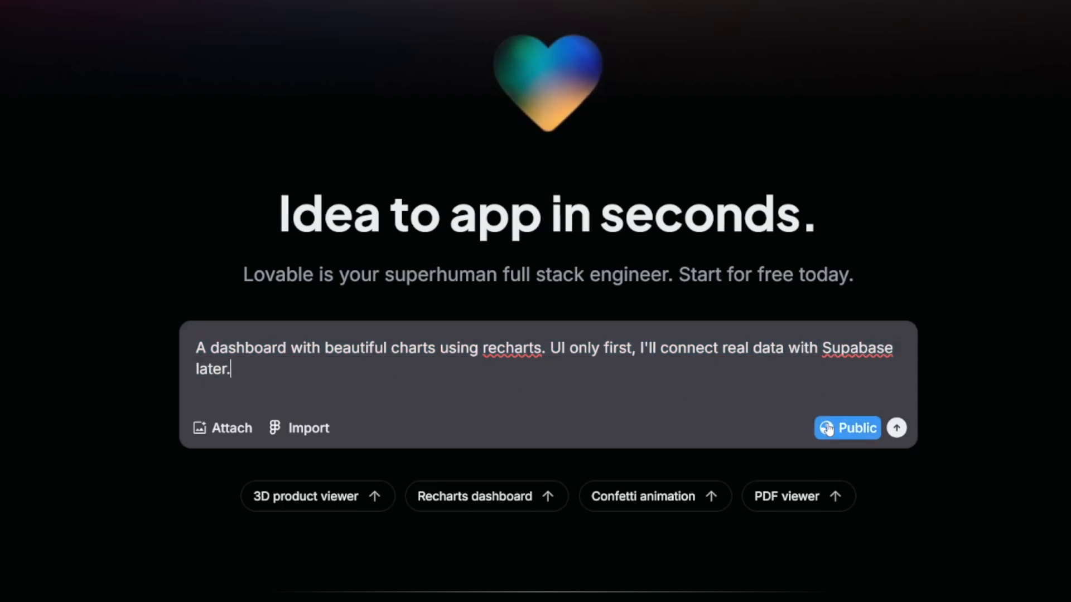
pyautogui.click(897, 429)
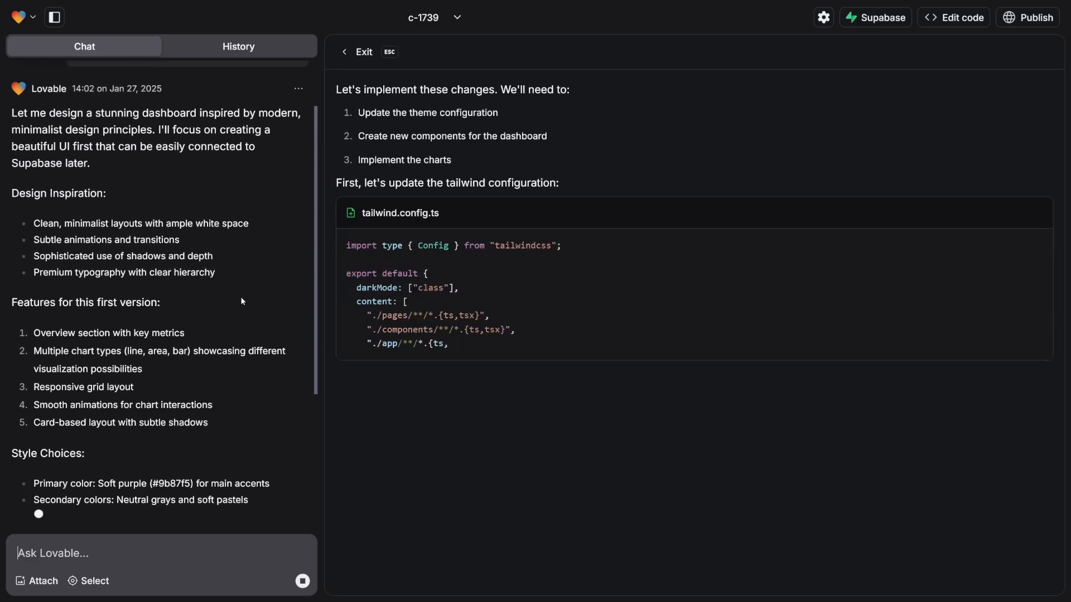
# Step: Scroll through the generated tailwind.config.ts, StatCard.tsx, ChartCard.tsx and Index.tsx code
pyautogui.scroll(-3)
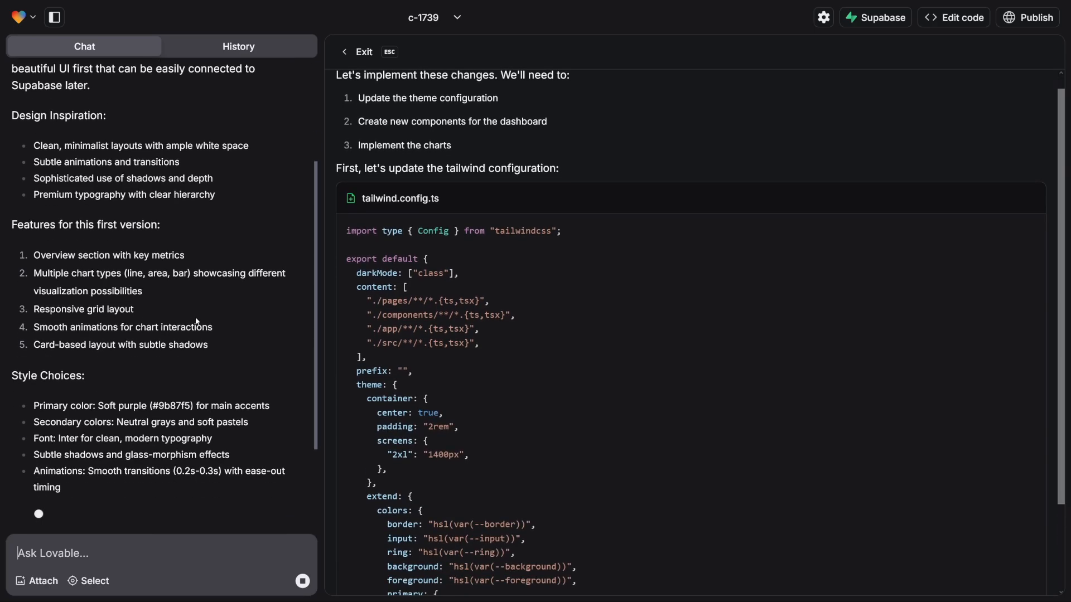
pyautogui.scroll(-3)
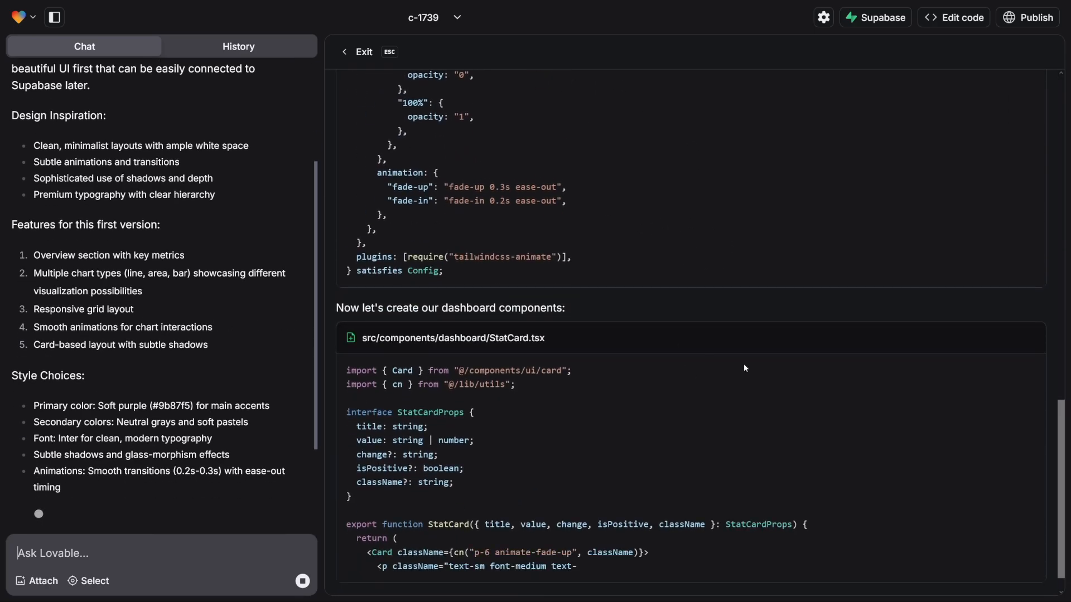
pyautogui.scroll(-3)
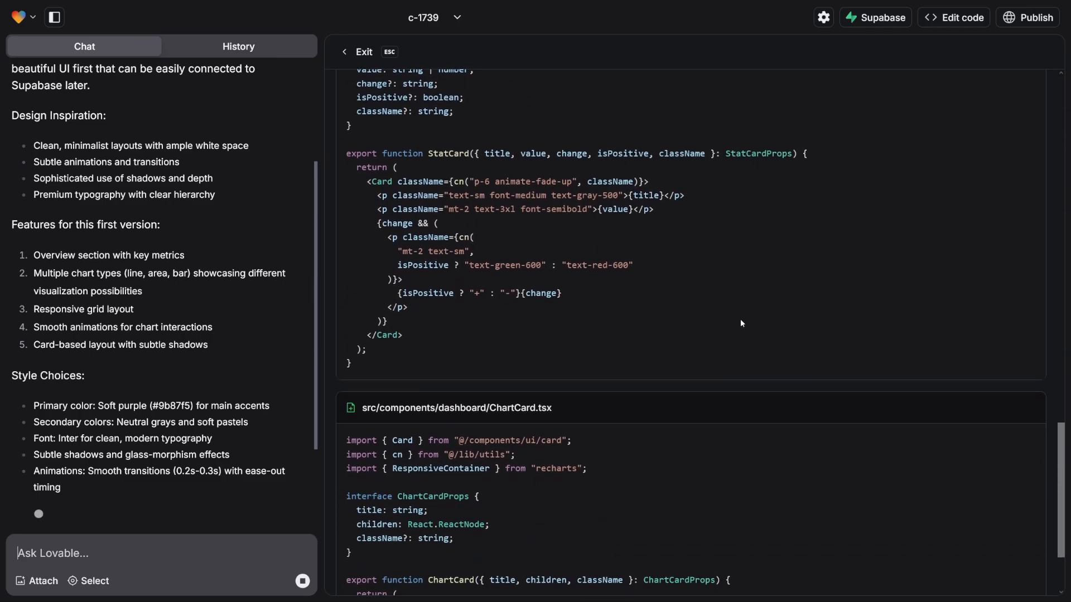
pyautogui.scroll(-3)
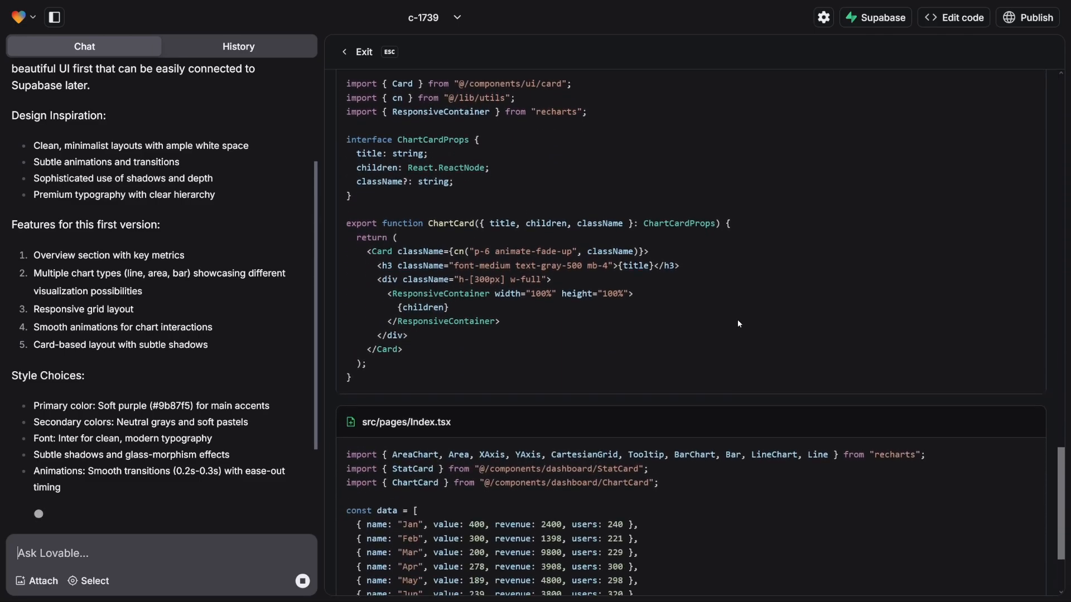
pyautogui.scroll(-3)
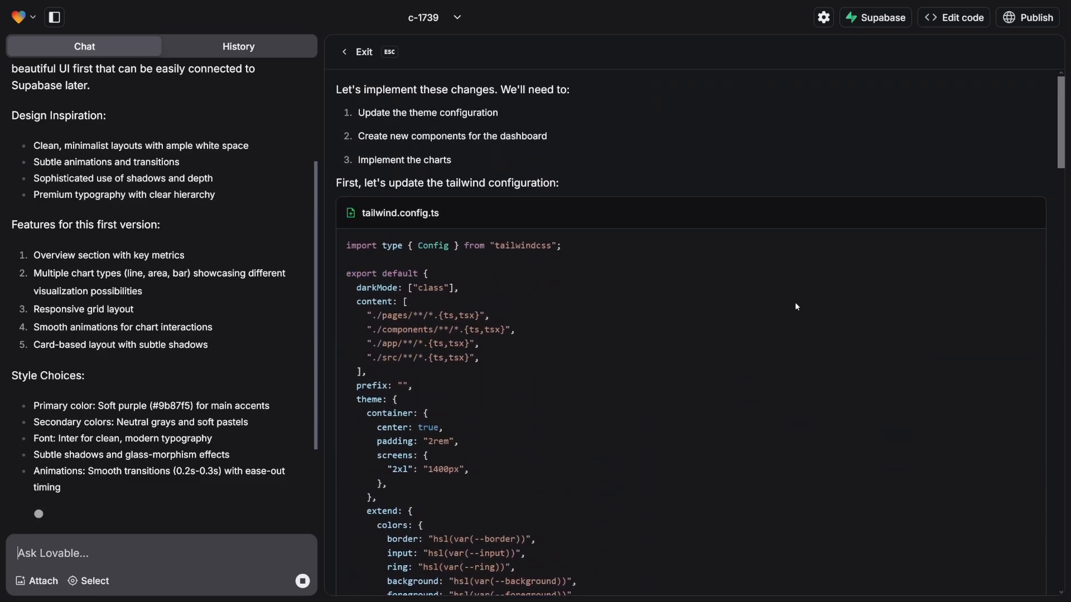
pyautogui.scroll(-3)
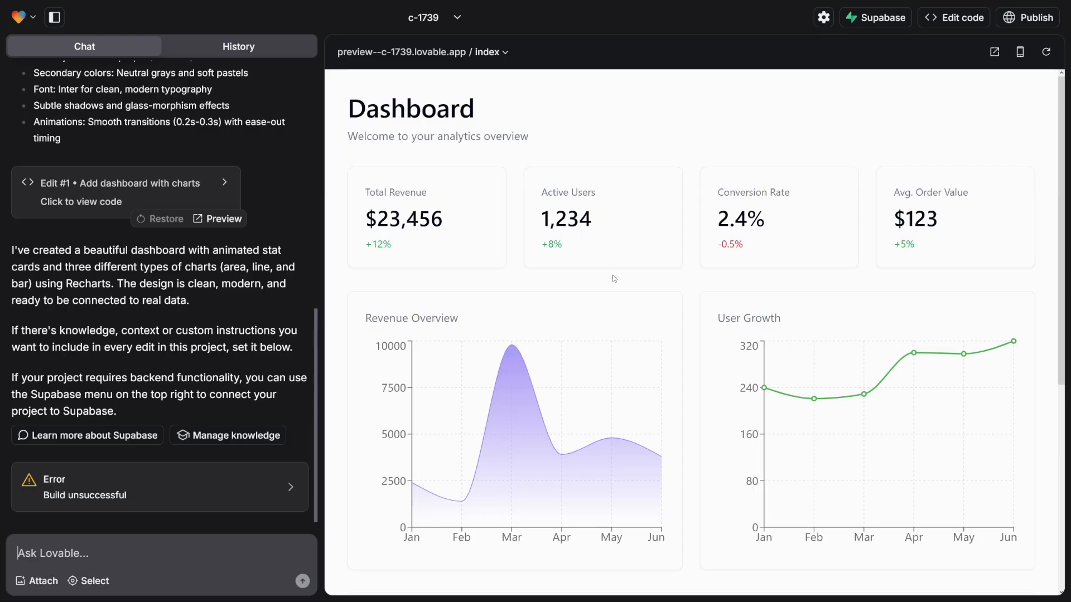
pyautogui.moveTo(539, 138)
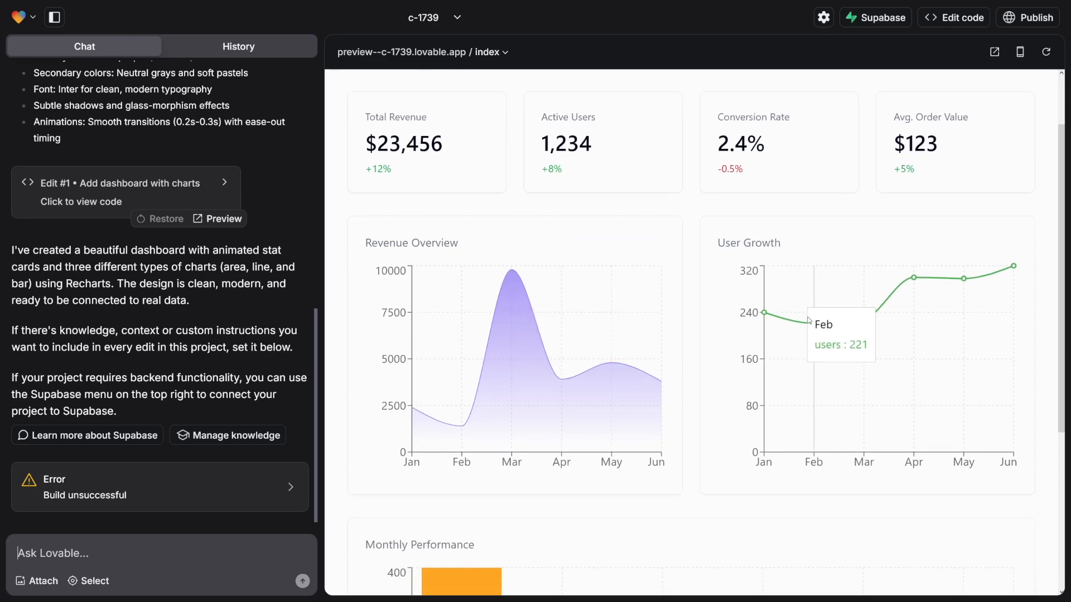
pyautogui.moveTo(814, 268)
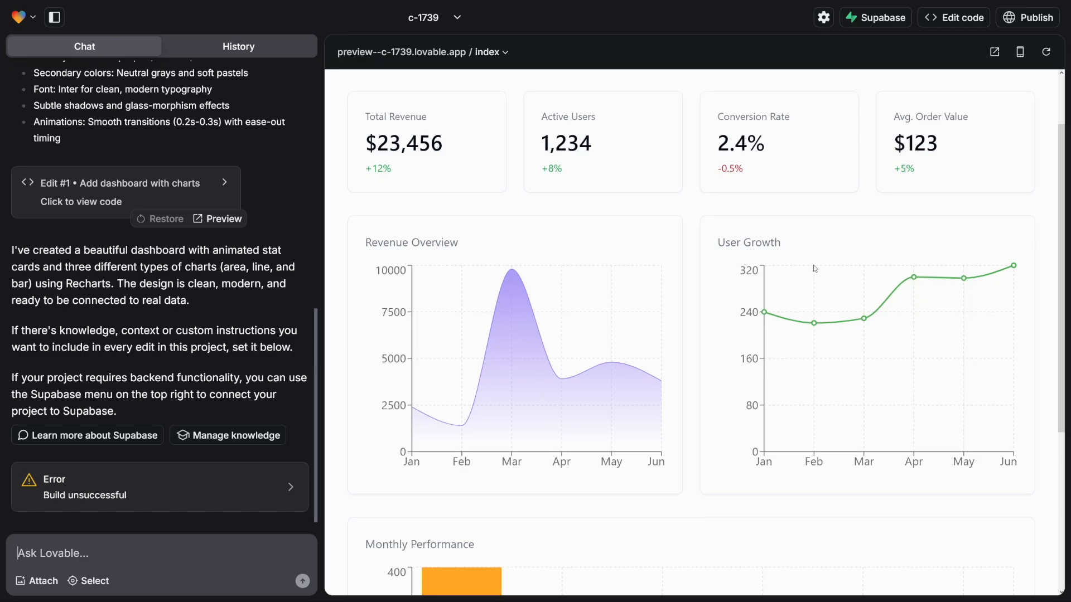
# Step: Scroll the dashboard preview down to the Monthly Performance bar chart
pyautogui.scroll(-3)
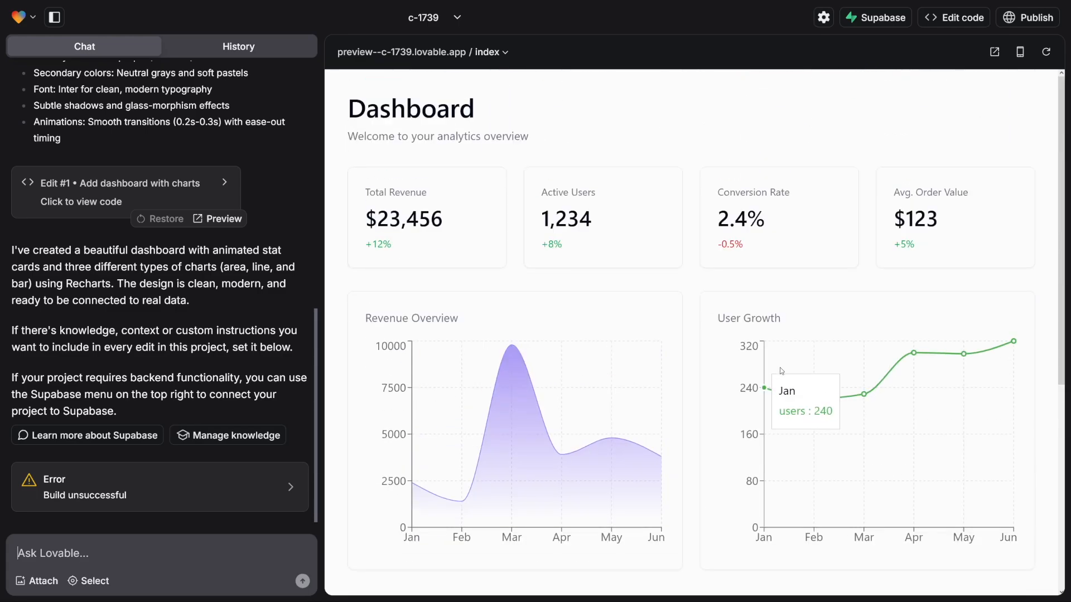
pyautogui.moveTo(556, 172)
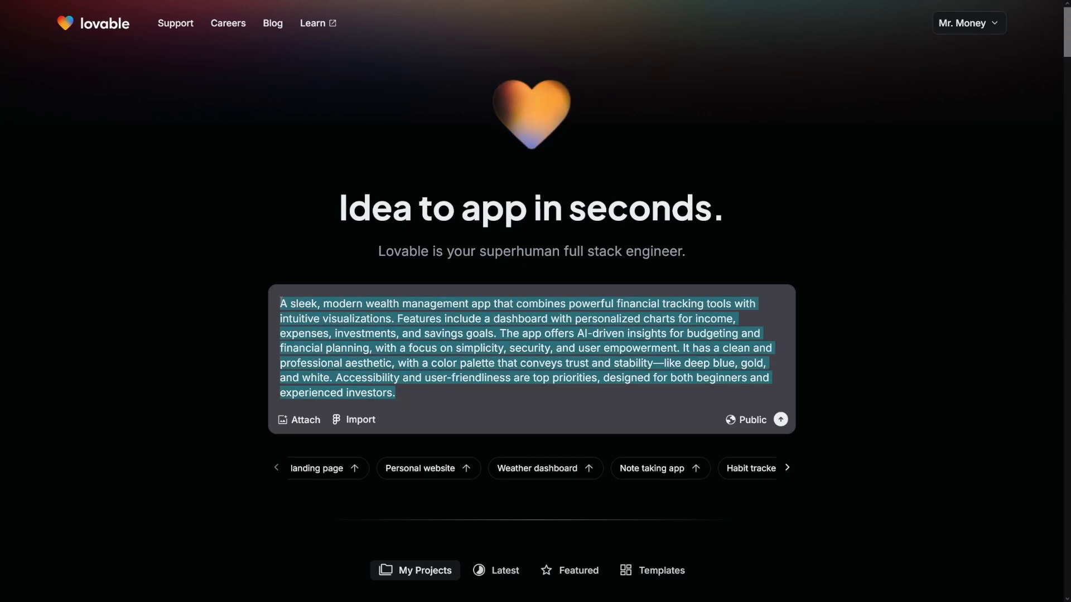
# Step: Show the ChatGPT conversation that generated the wealth management app prompt
pyautogui.click(455, 348)
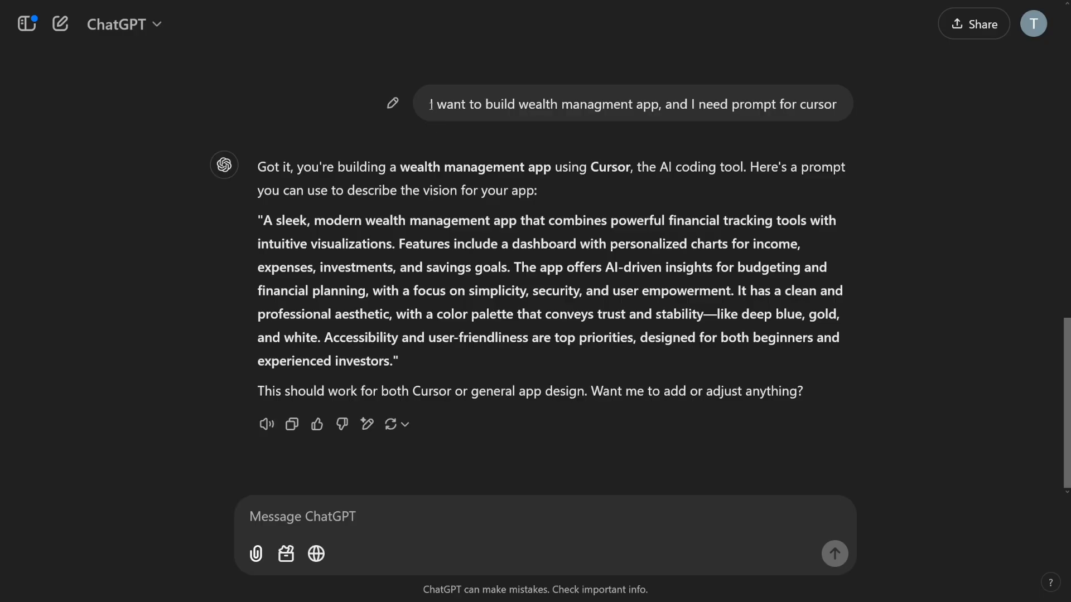
pyautogui.moveTo(428, 103); pyautogui.dragTo(572, 103)
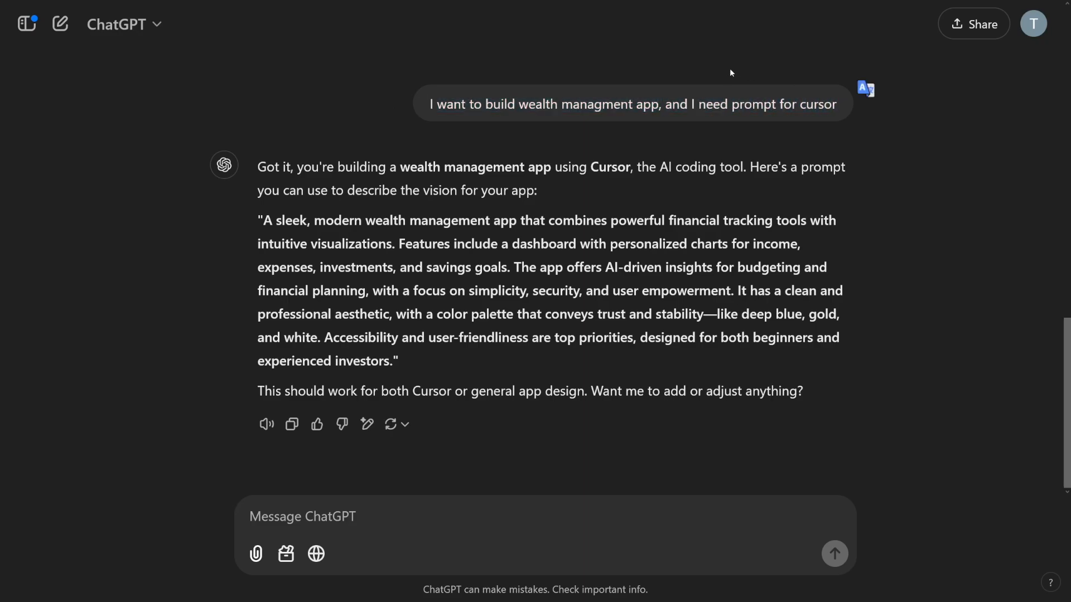
pyautogui.moveTo(708, 254)
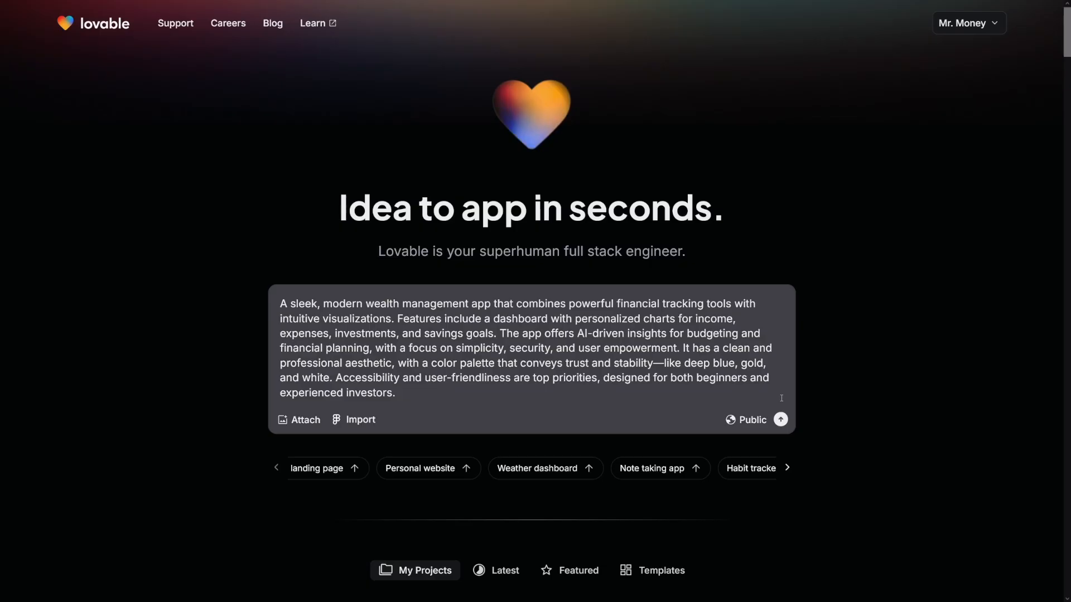
# Step: Send the wealth management app description to generate the wealthwise-visionary project
pyautogui.click(779, 419)
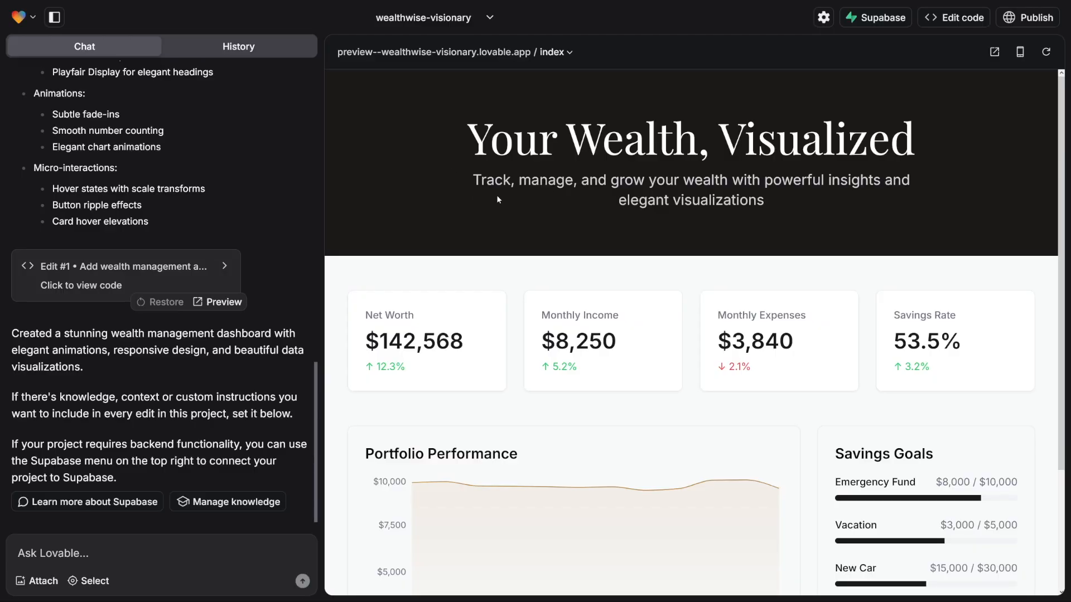
pyautogui.scroll(-3)
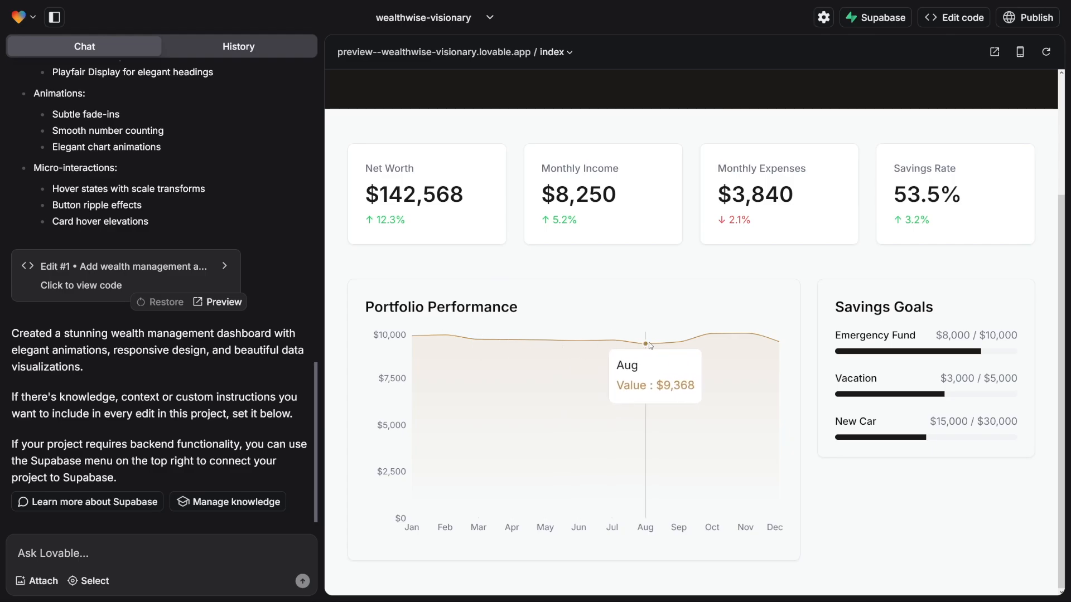
pyautogui.moveTo(881, 327)
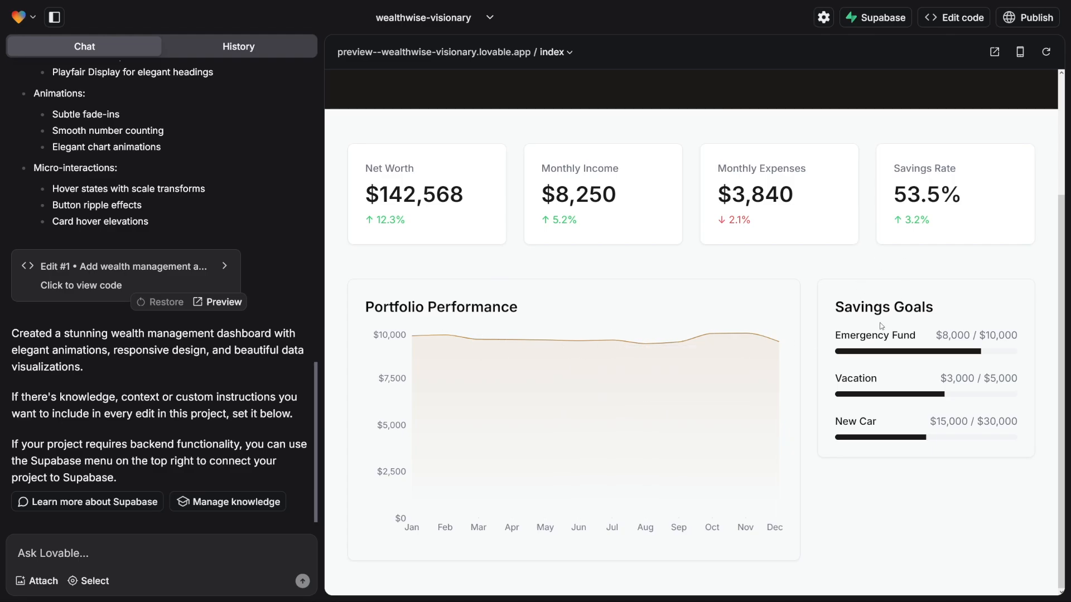
pyautogui.moveTo(871, 369)
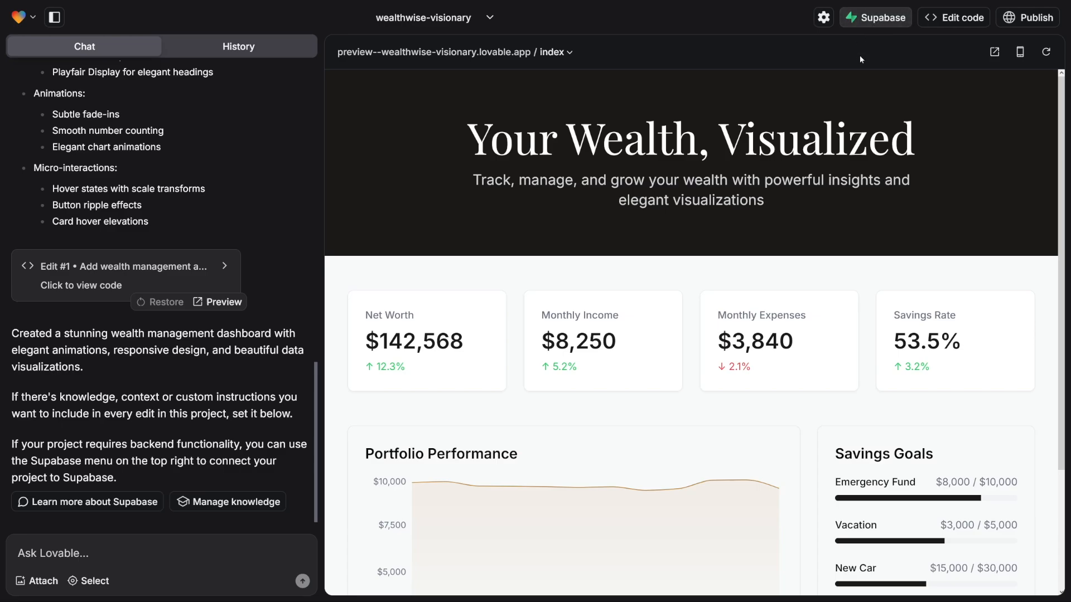
pyautogui.moveTo(1019, 52)
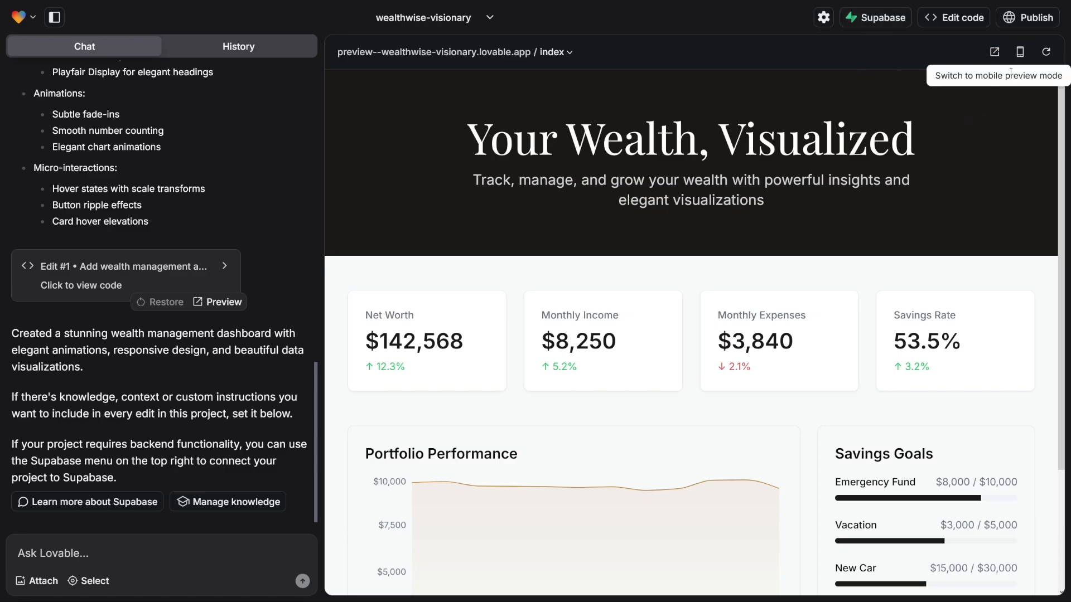
pyautogui.click(1021, 53)
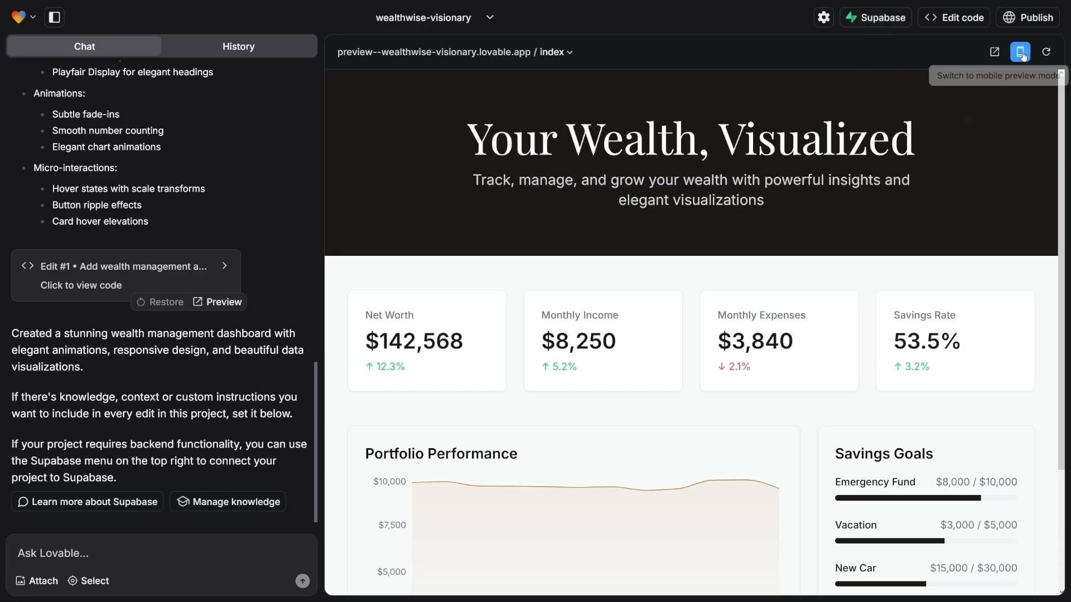
pyautogui.click(1020, 53)
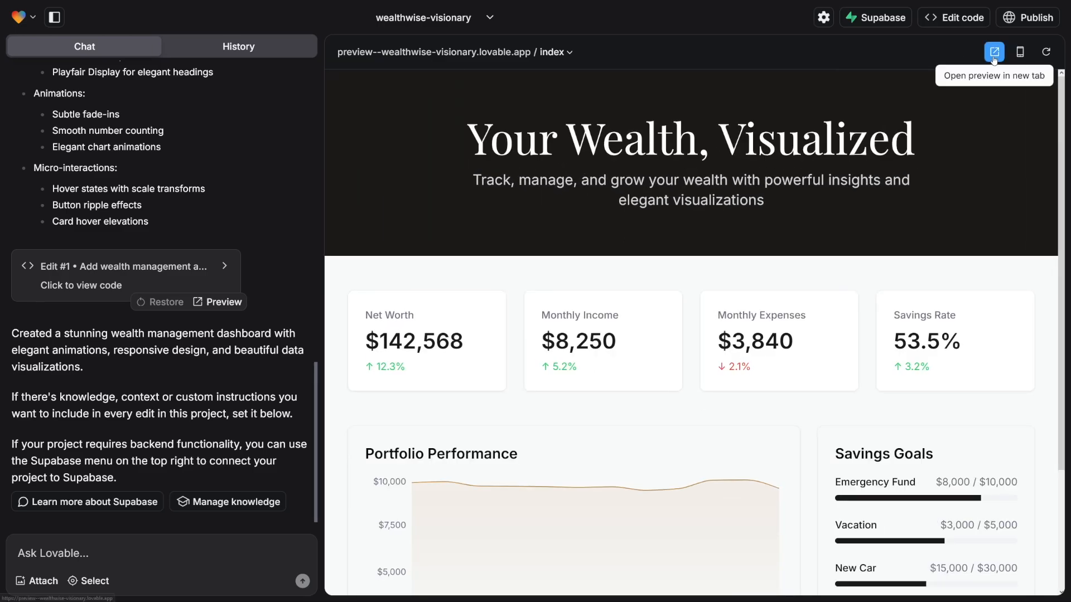
pyautogui.click(994, 53)
pyautogui.write('add a widget that shows current stock prices, 3 major ones')
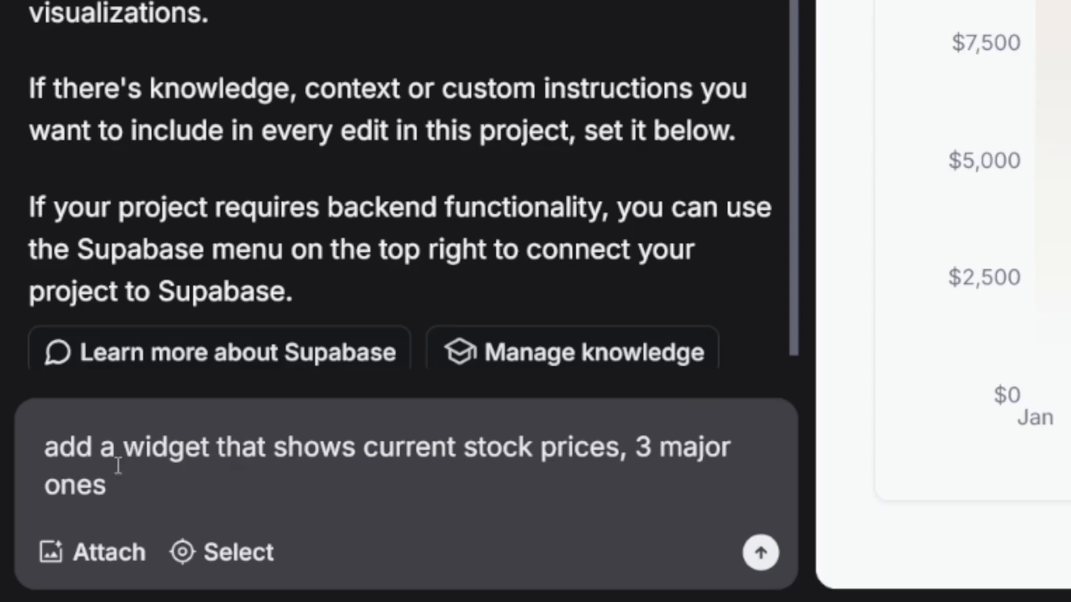
# Step: Send the request for a stock price widget with Apple, Microsoft and Google and review the Market Watch result
pyautogui.moveTo(44, 447); pyautogui.dragTo(208, 448)
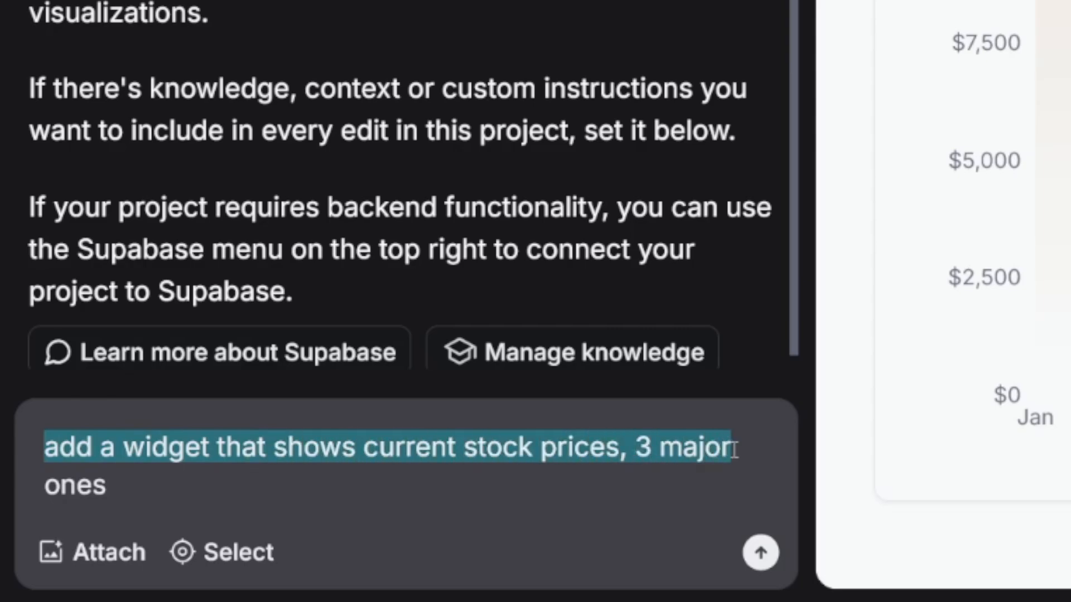
pyautogui.click(759, 552)
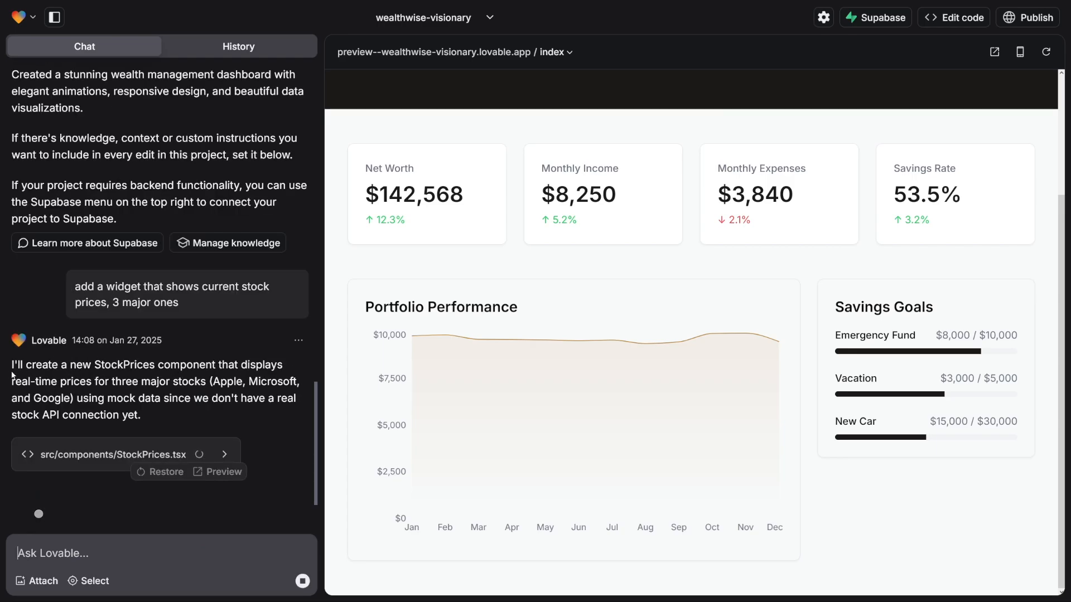
pyautogui.moveTo(14, 363); pyautogui.dragTo(181, 363)
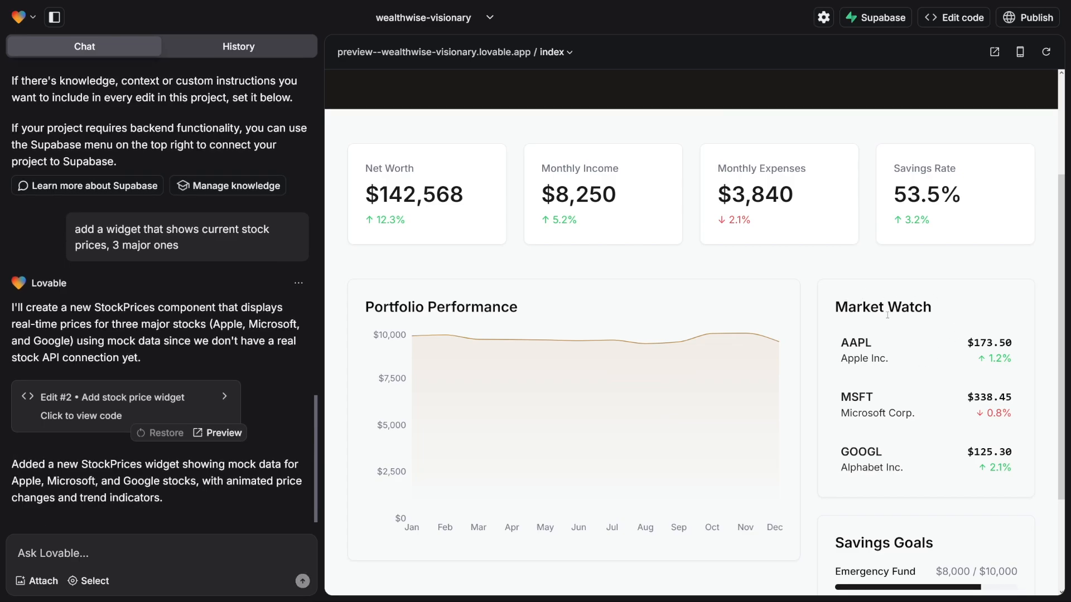
pyautogui.scroll(-3)
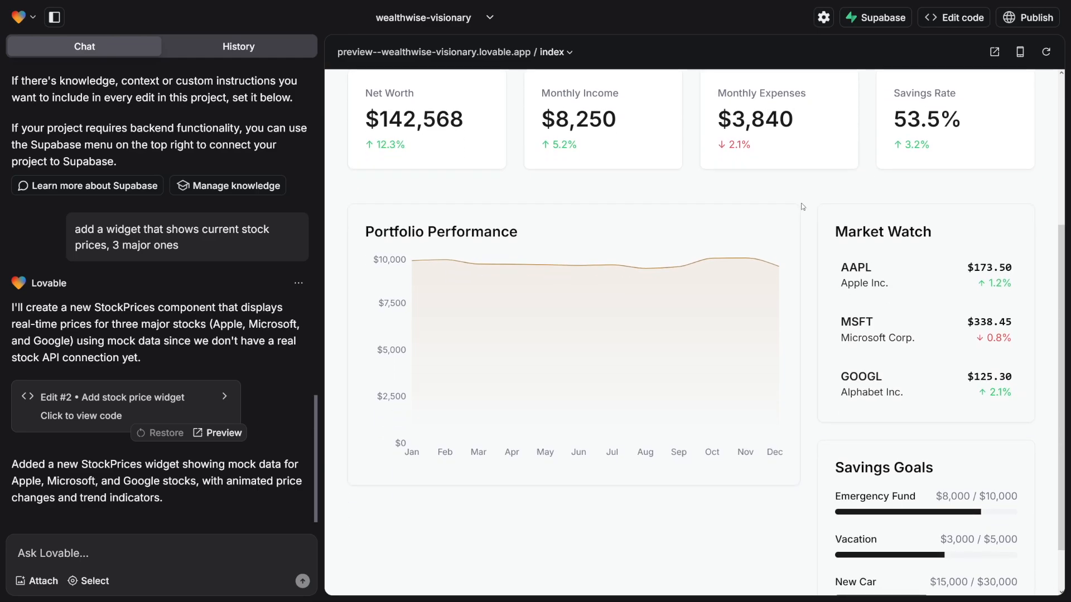
pyautogui.moveTo(906, 291)
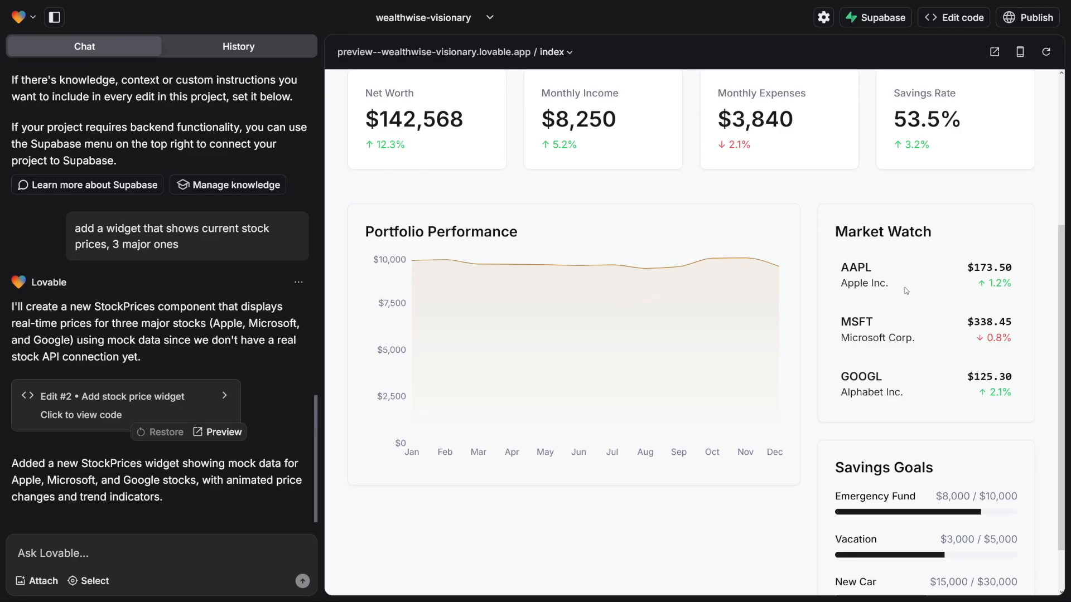
pyautogui.scroll(3)
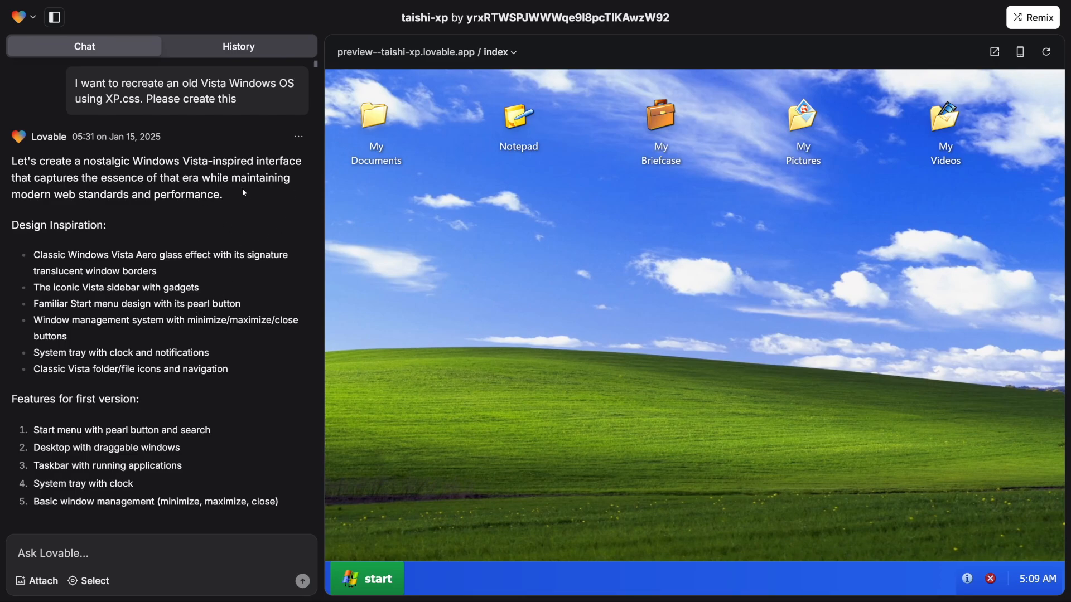
pyautogui.moveTo(182, 151)
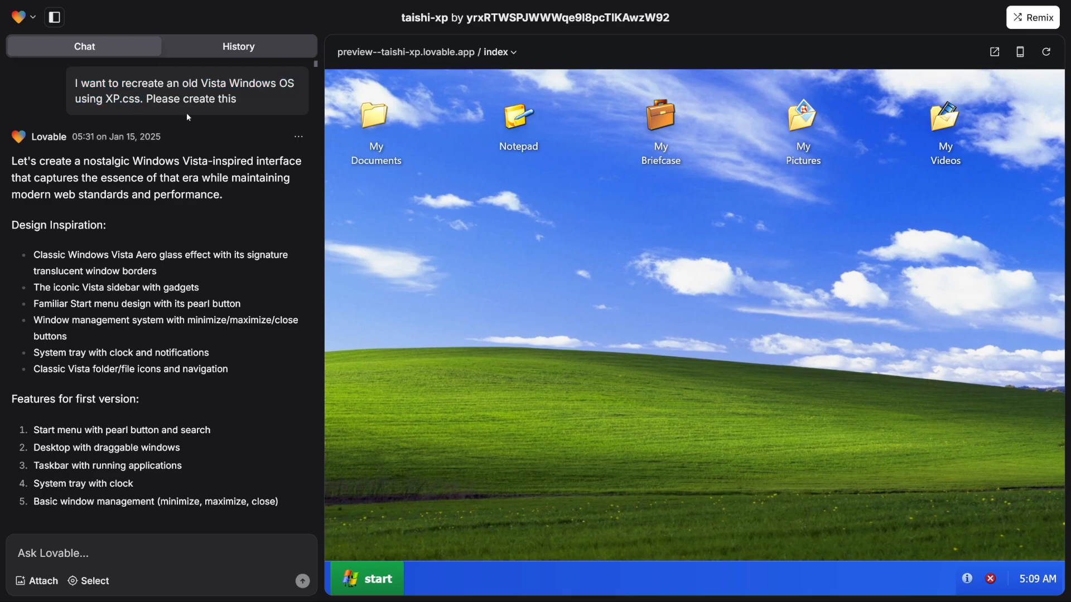
# Step: Try the XP clone's Start menu, then open, move and close the My Pictures window
pyautogui.scroll(-3)
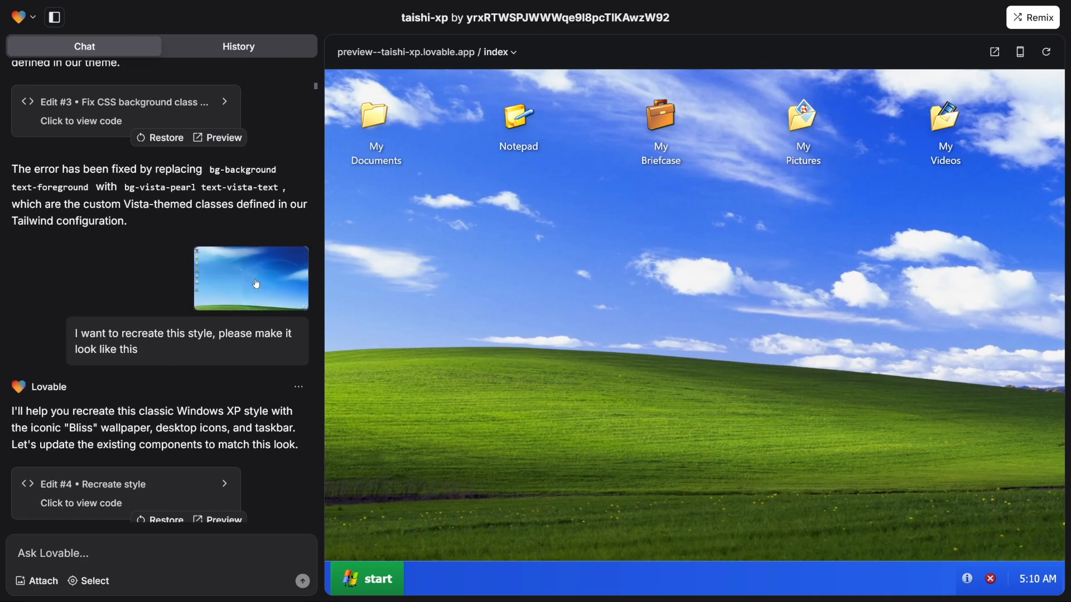
pyautogui.moveTo(451, 536)
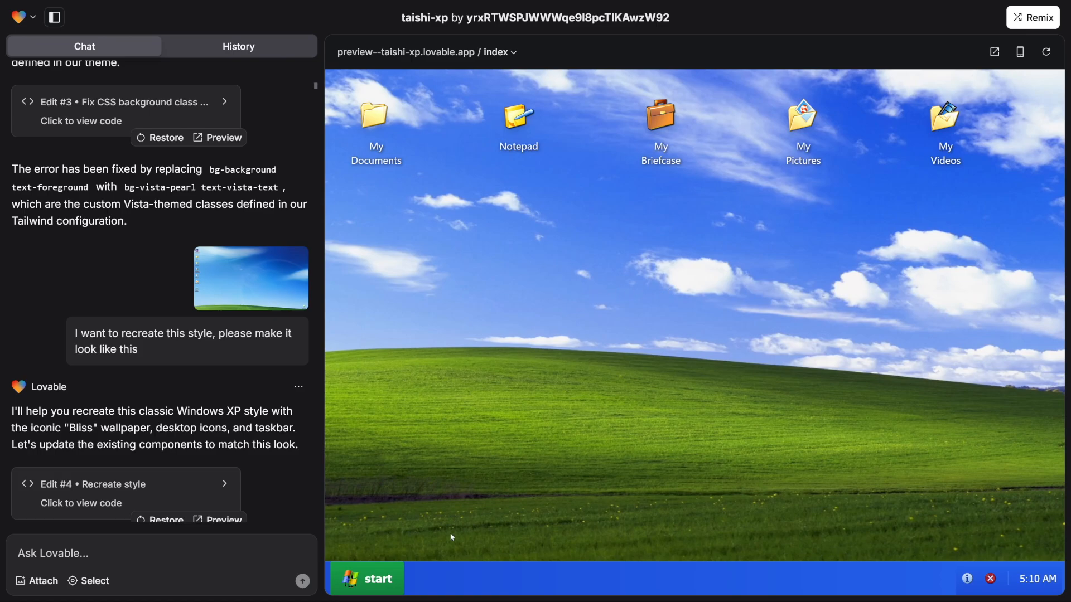
pyautogui.click(367, 578)
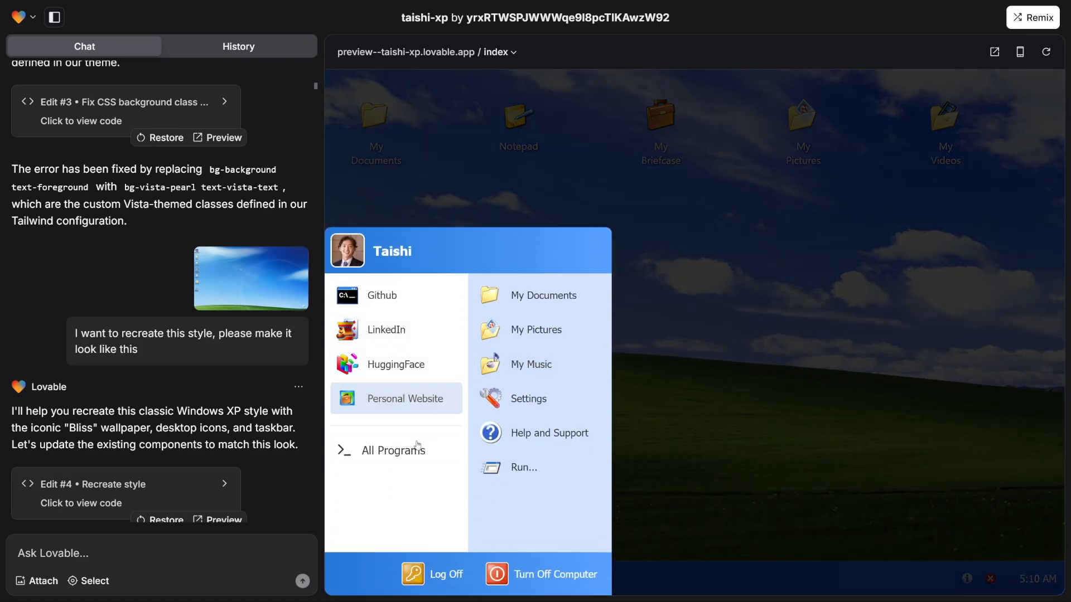
pyautogui.moveTo(538, 330)
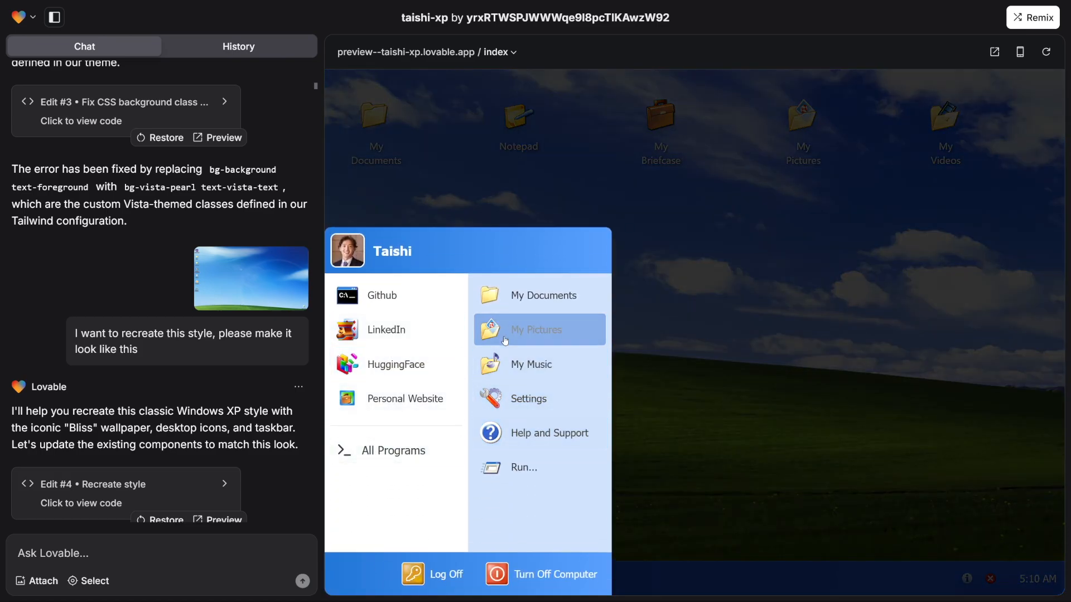
pyautogui.moveTo(559, 367)
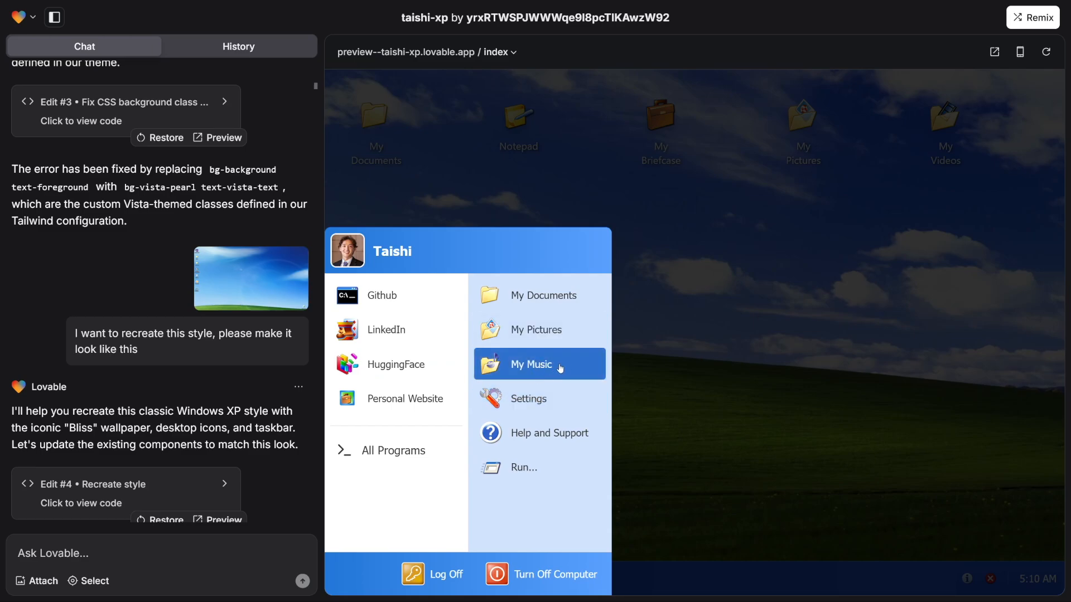
pyautogui.moveTo(683, 273)
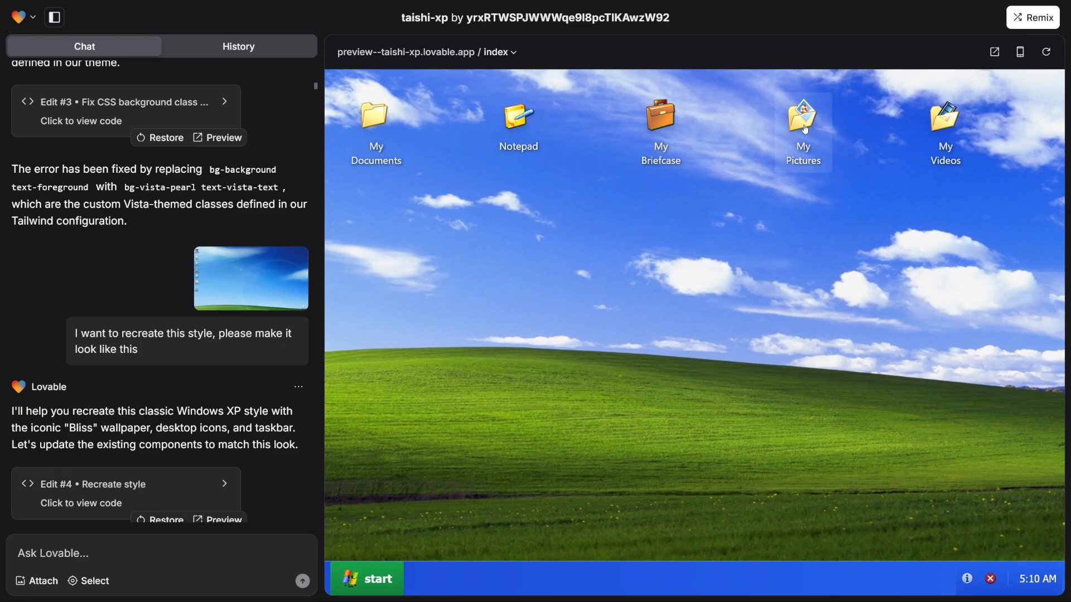
pyautogui.doubleClick(802, 122)
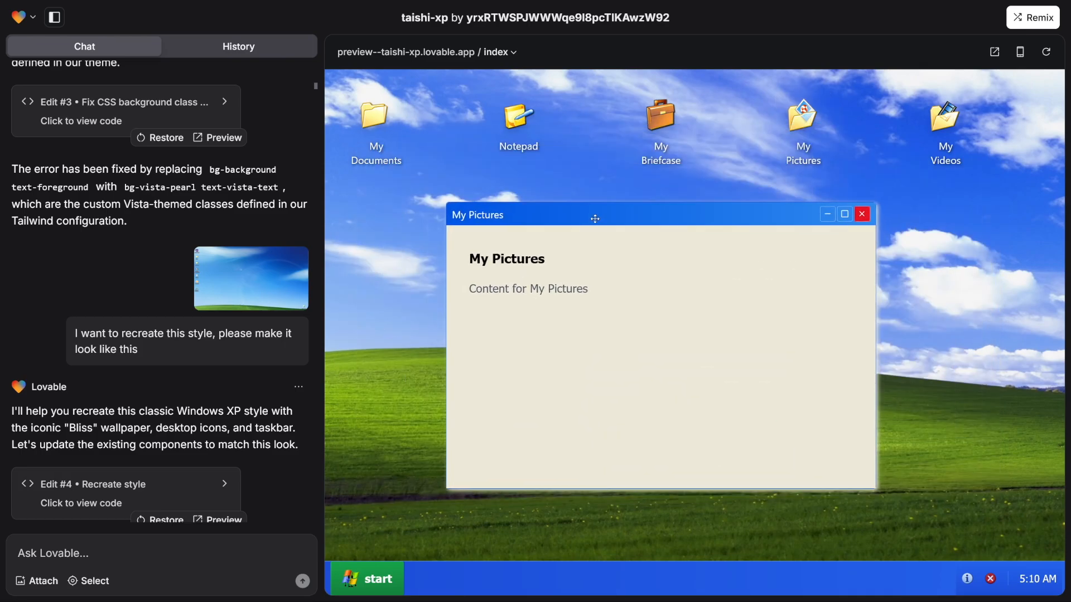
pyautogui.moveTo(594, 214); pyautogui.dragTo(594, 199)
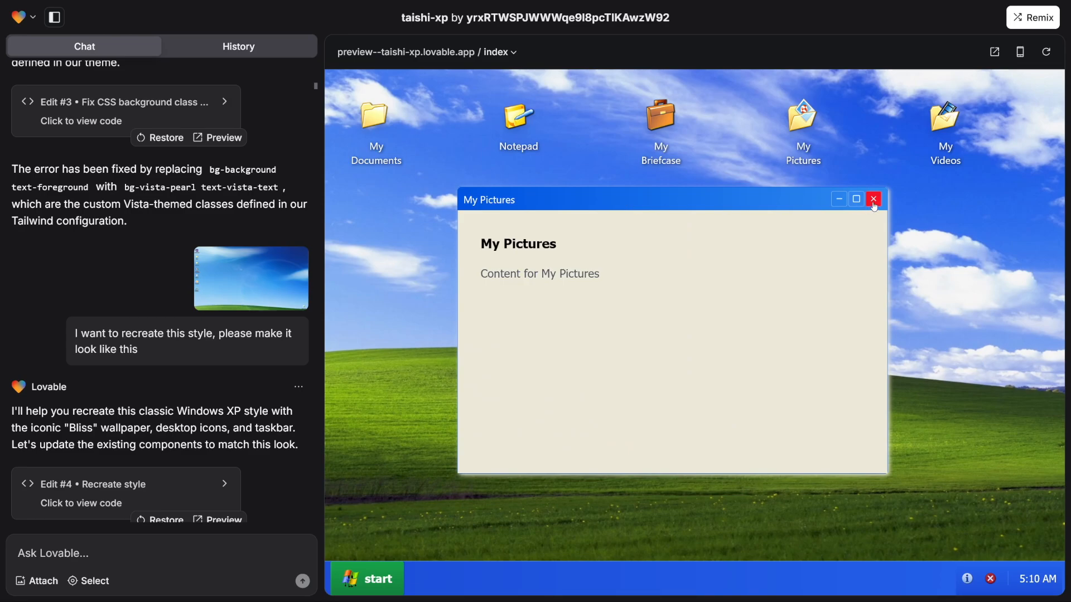
pyautogui.click(872, 199)
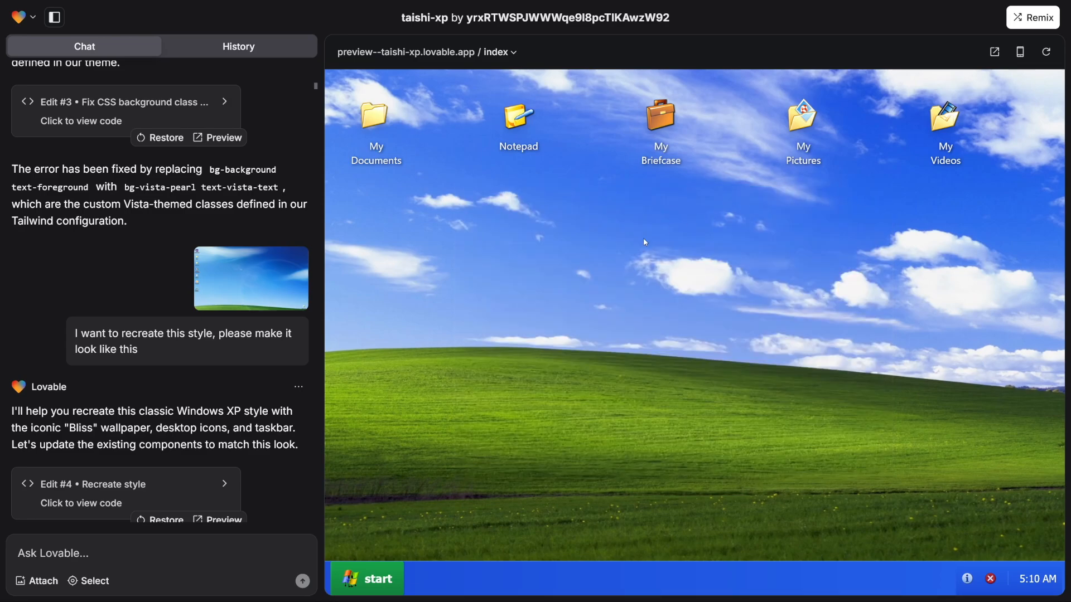
pyautogui.moveTo(707, 309)
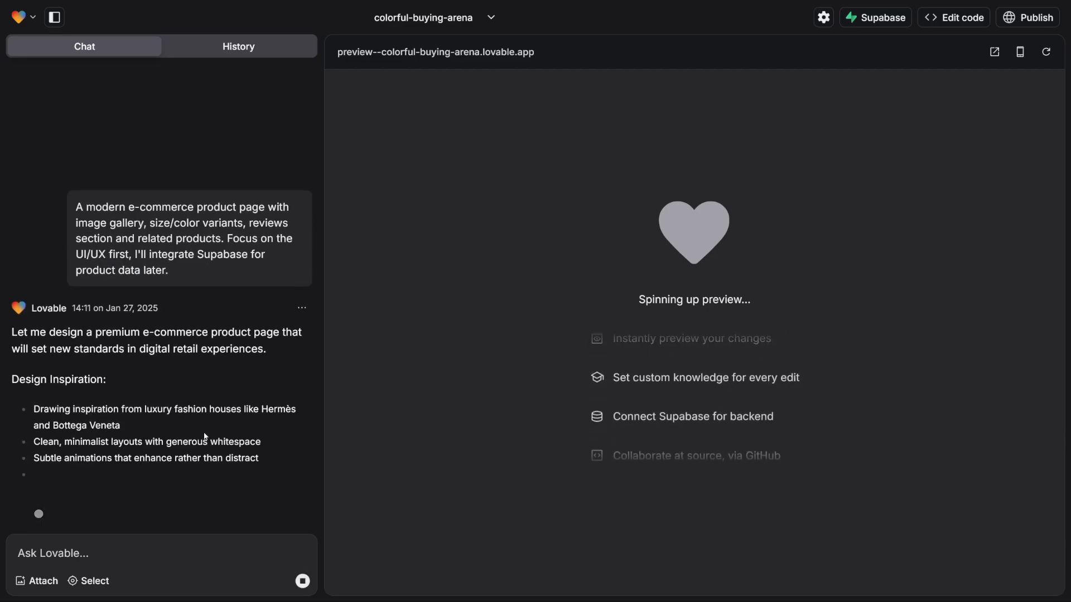
# Step: Scroll the colorful-buying-arena project while the e-commerce page preview spins up
pyautogui.scroll(-3)
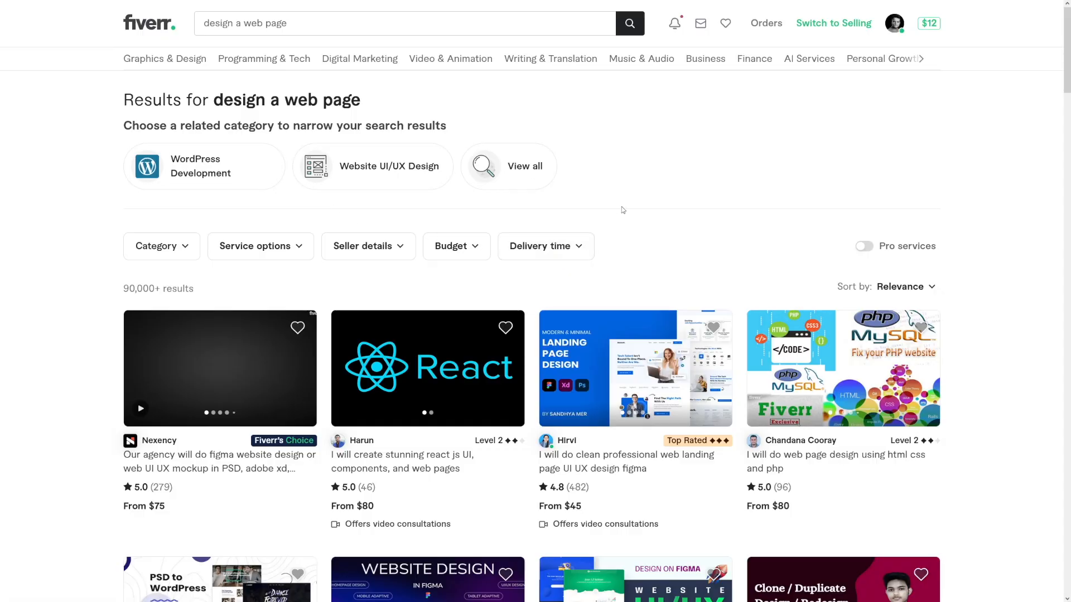
pyautogui.scroll(-3)
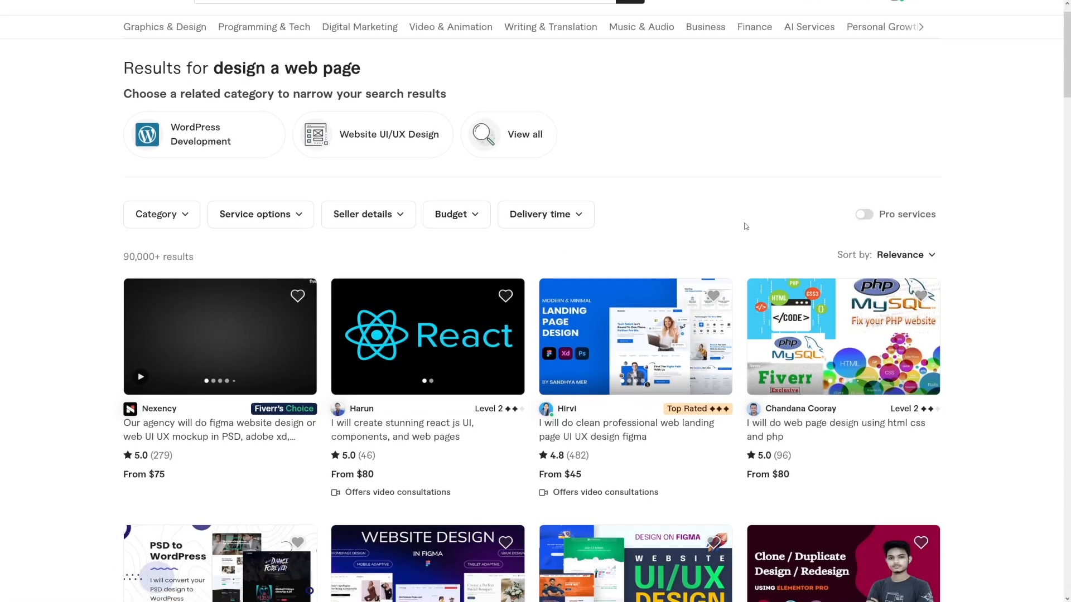
pyautogui.scroll(-3)
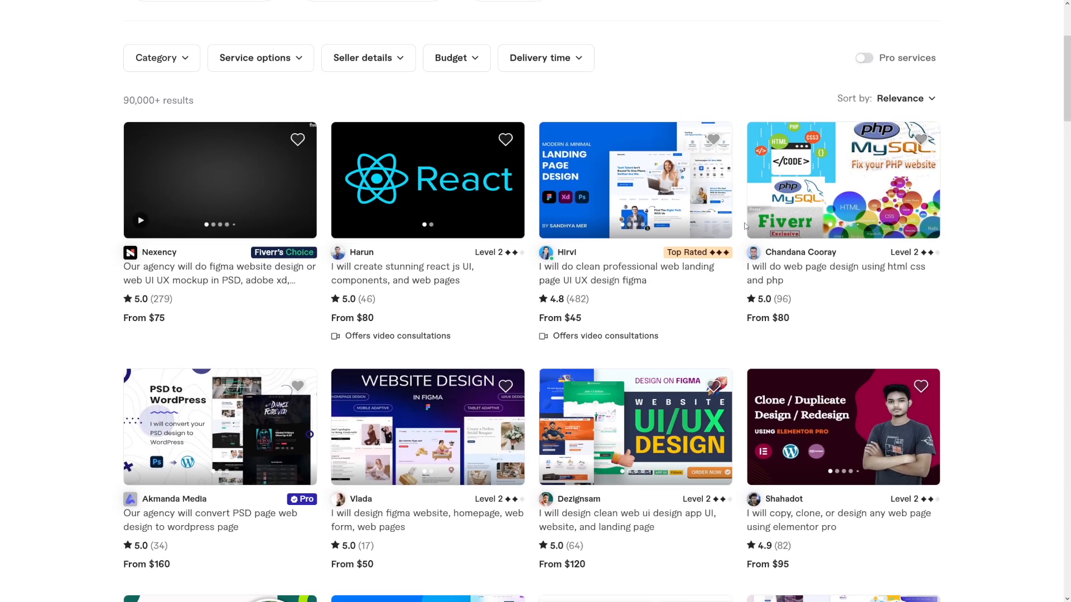
pyautogui.scroll(-3)
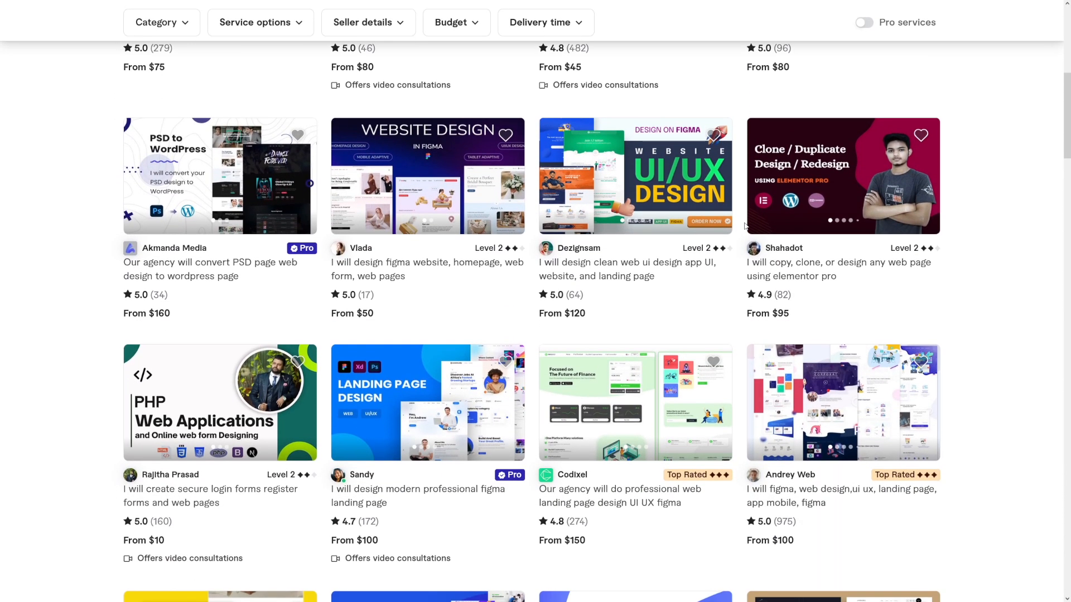
pyautogui.scroll(-3)
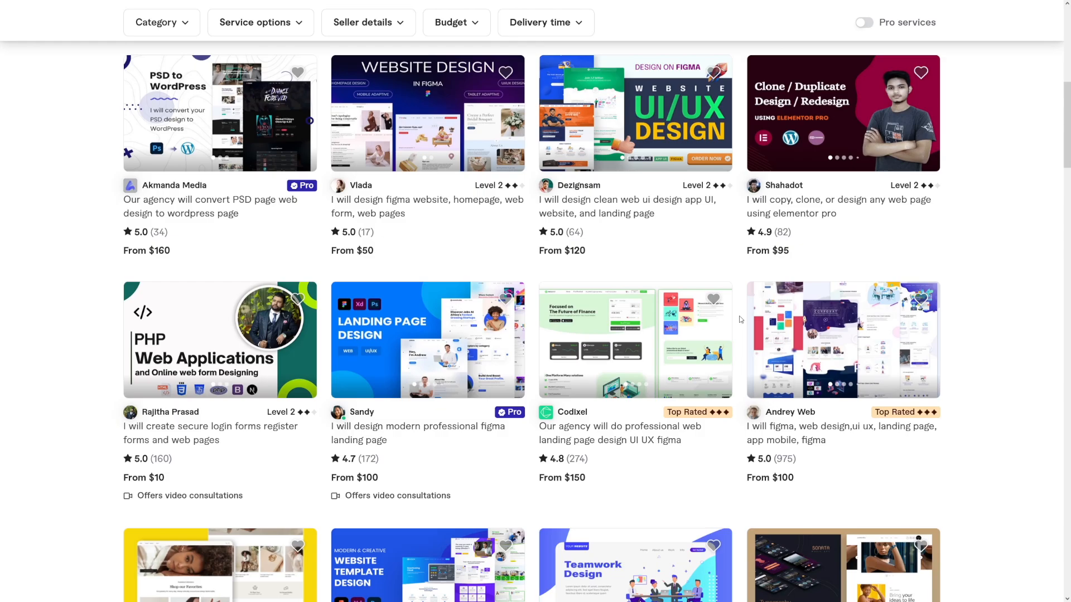
pyautogui.scroll(-3)
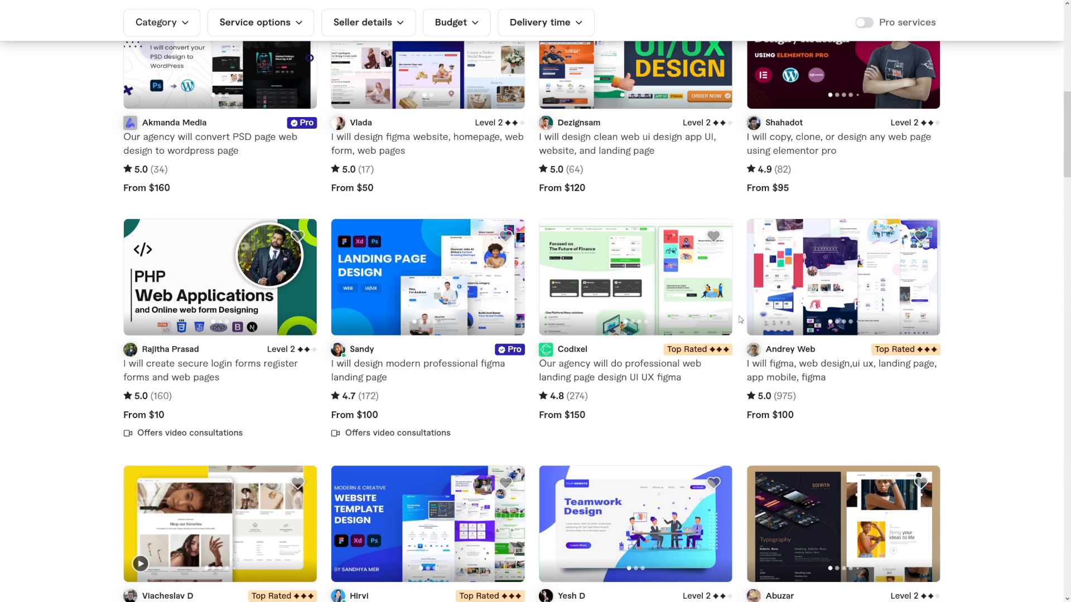
pyautogui.scroll(-3)
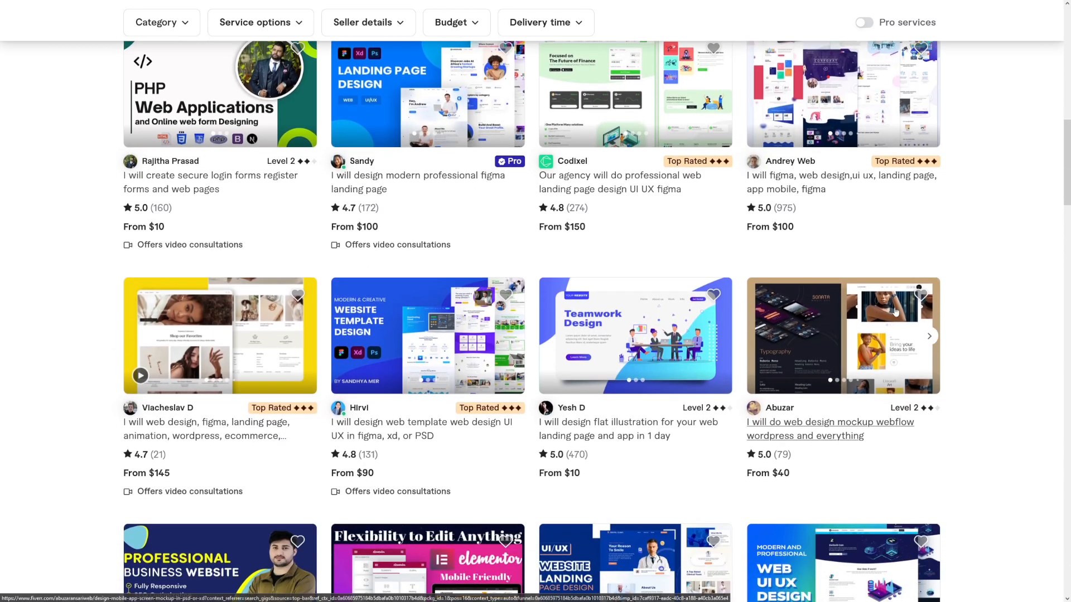
pyautogui.scroll(-3)
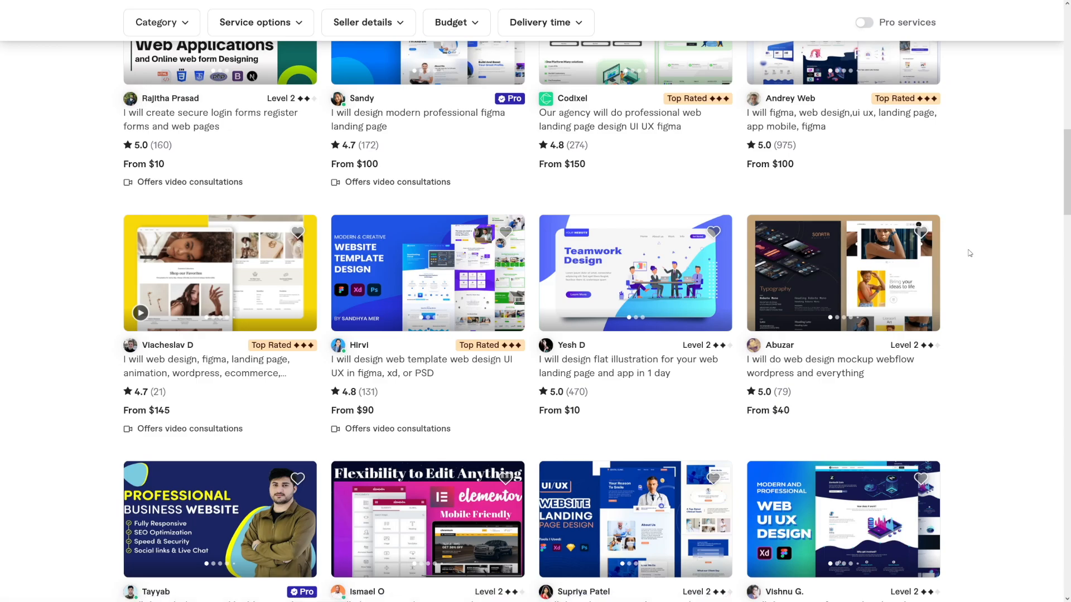
pyautogui.scroll(-3)
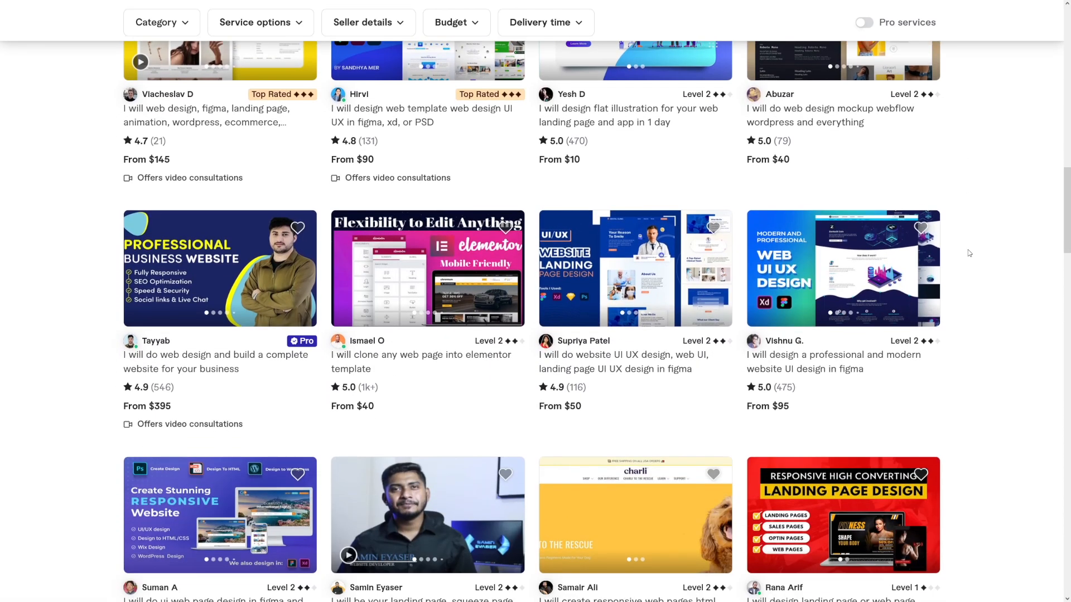
pyautogui.scroll(-3)
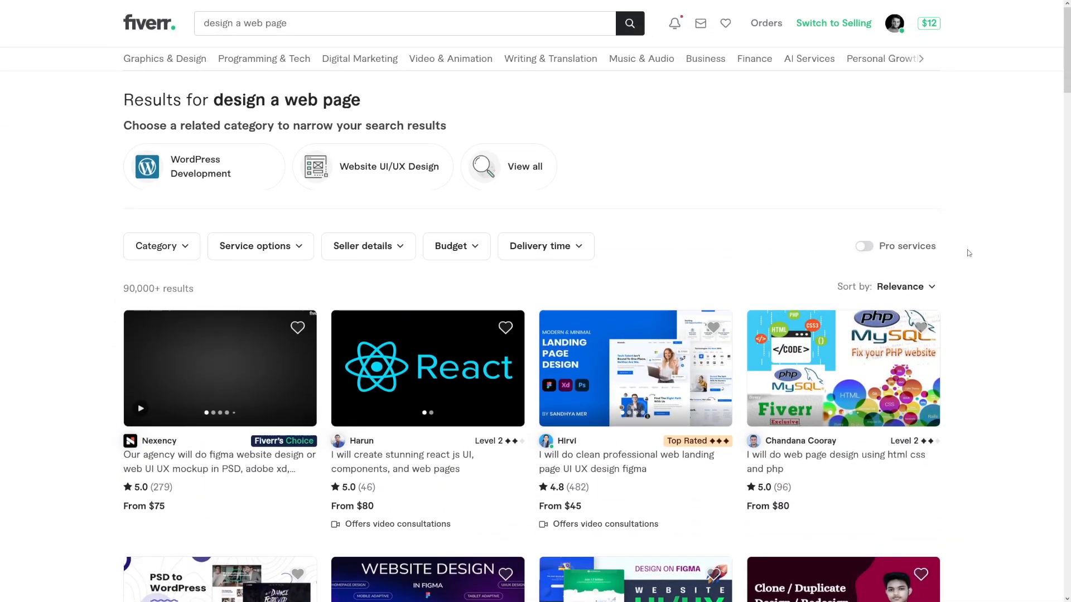
pyautogui.moveTo(709, 207)
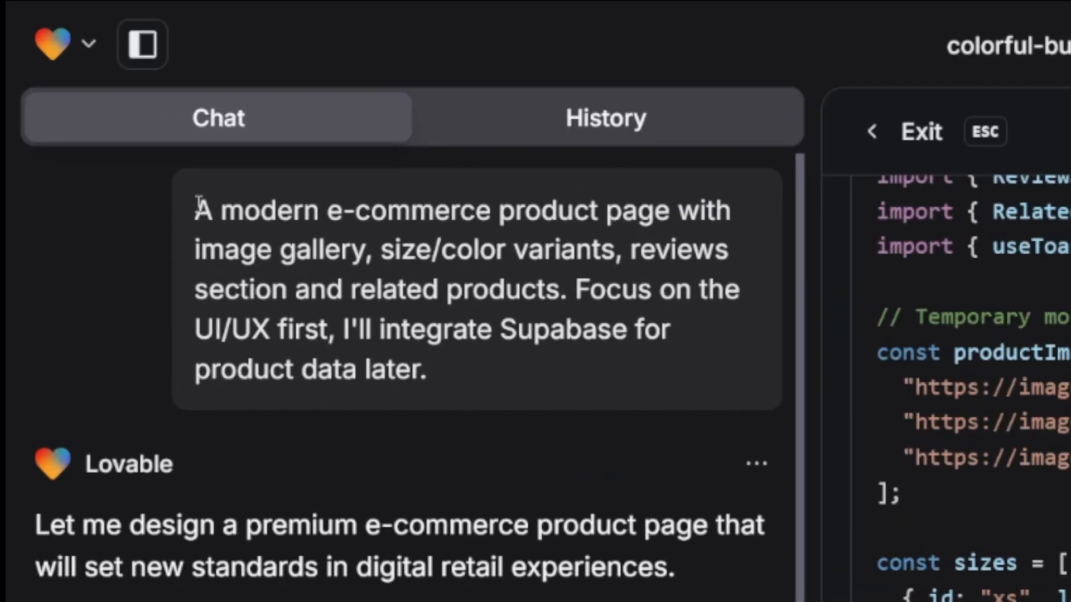
# Step: Review the product page prompt's UI/UX-first instruction, then exit the code view to the Premium Cotton T-Shirt preview
pyautogui.moveTo(198, 210); pyautogui.dragTo(386, 248)
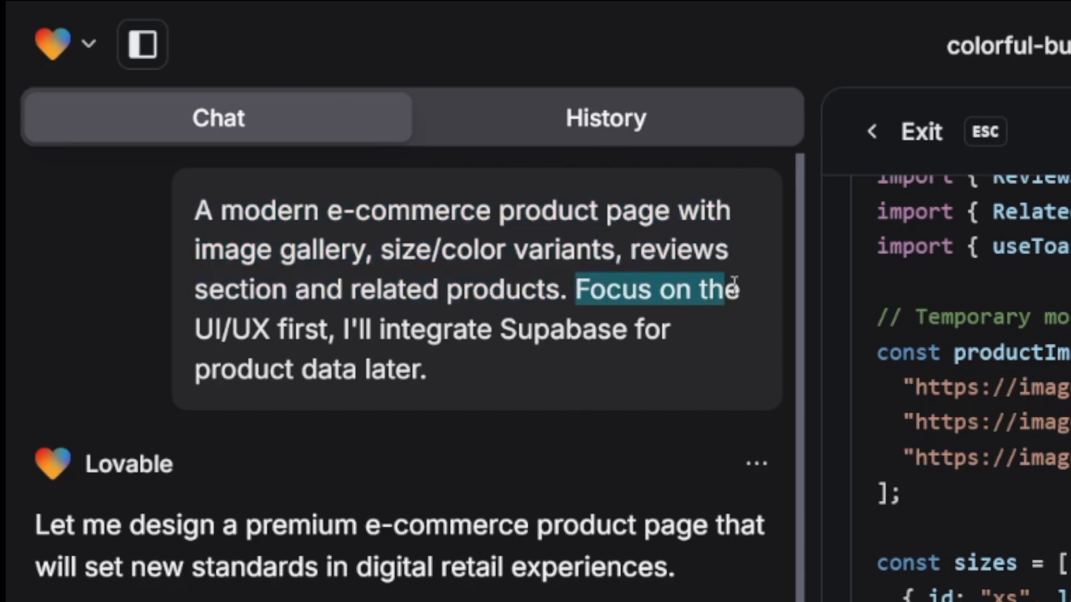
pyautogui.moveTo(733, 289); pyautogui.dragTo(498, 330)
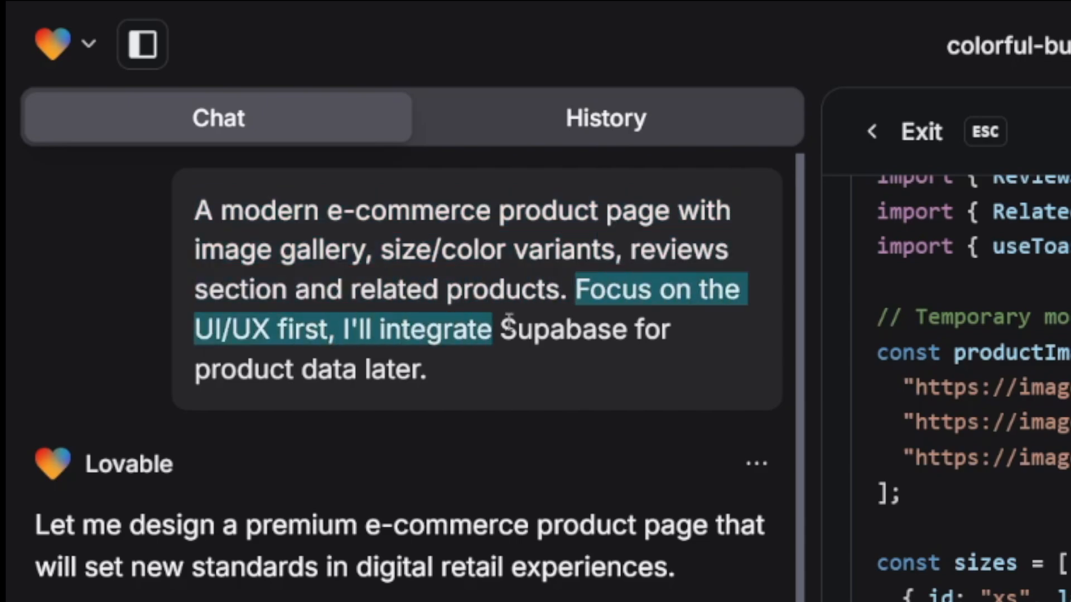
pyautogui.click(631, 404)
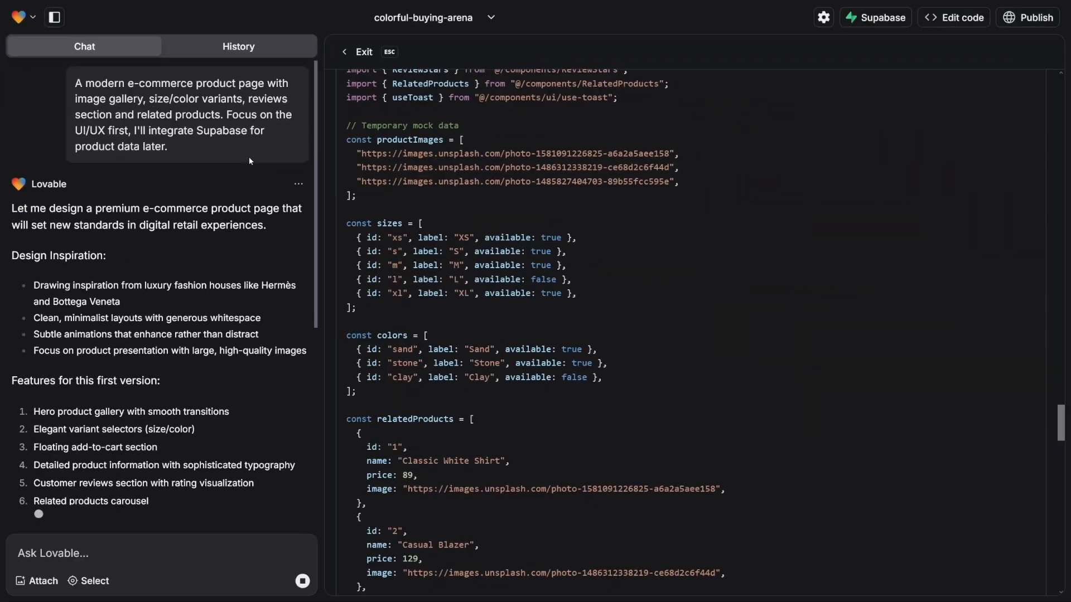
pyautogui.click(358, 53)
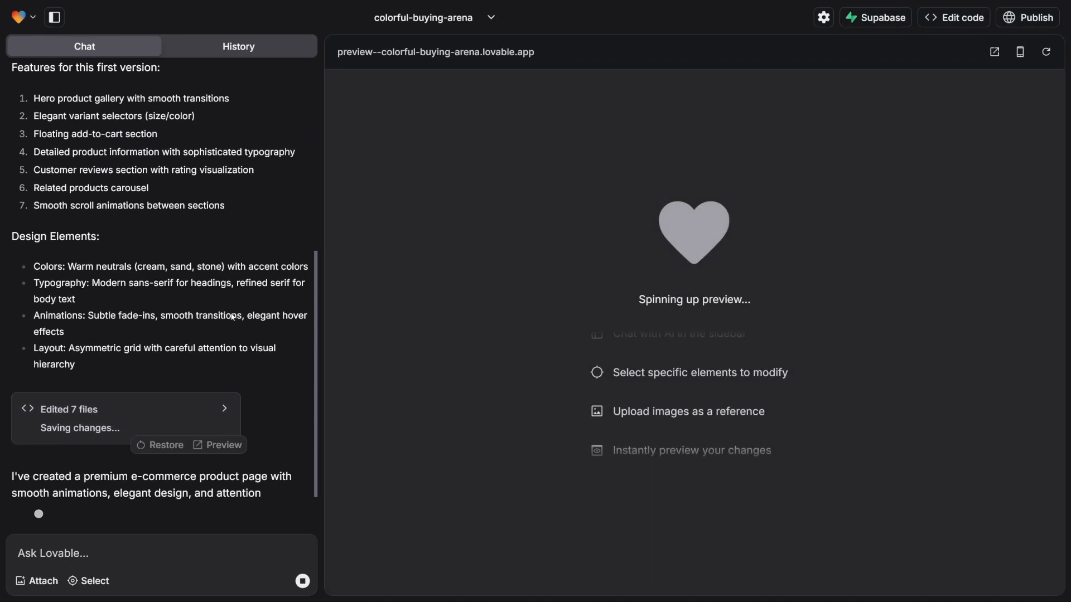
pyautogui.scroll(-3)
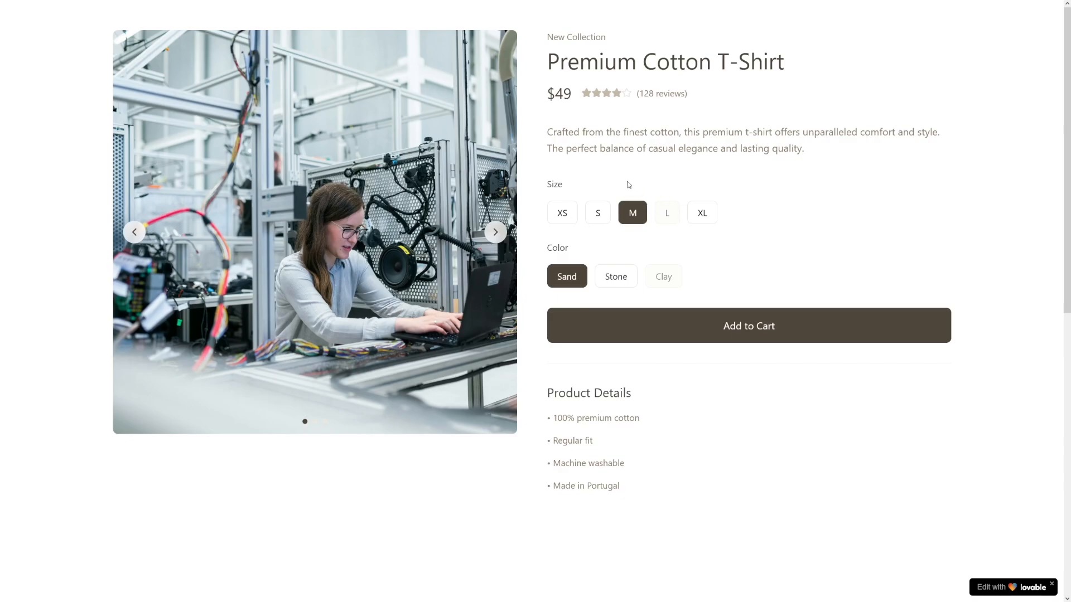
pyautogui.moveTo(636, 177)
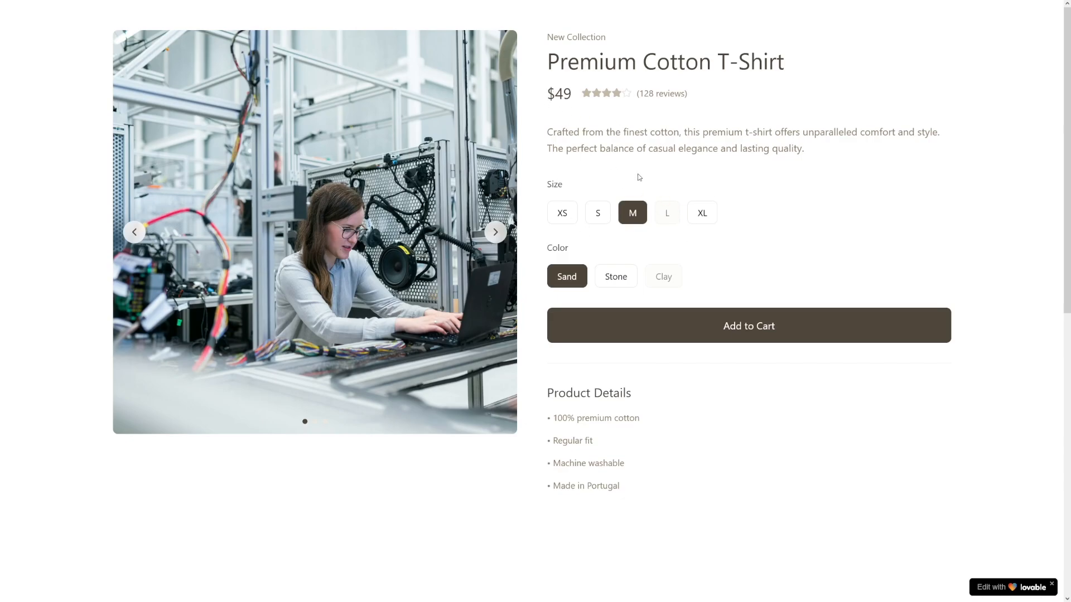
# Step: Cycle the Premium Cotton T-Shirt gallery, try the unavailable L size, then select size S
pyautogui.click(494, 232)
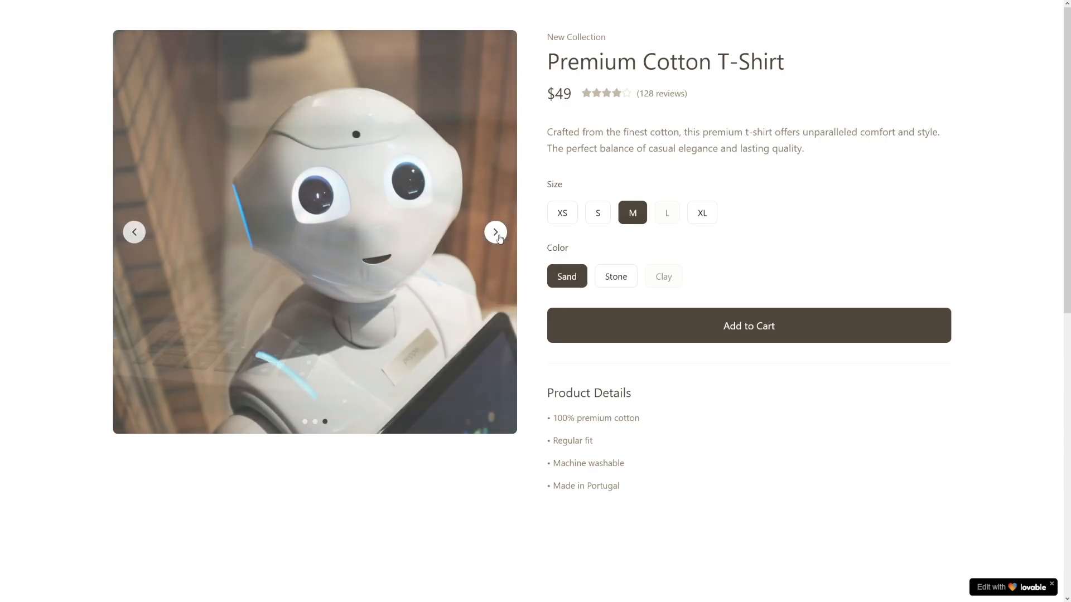
pyautogui.click(494, 232)
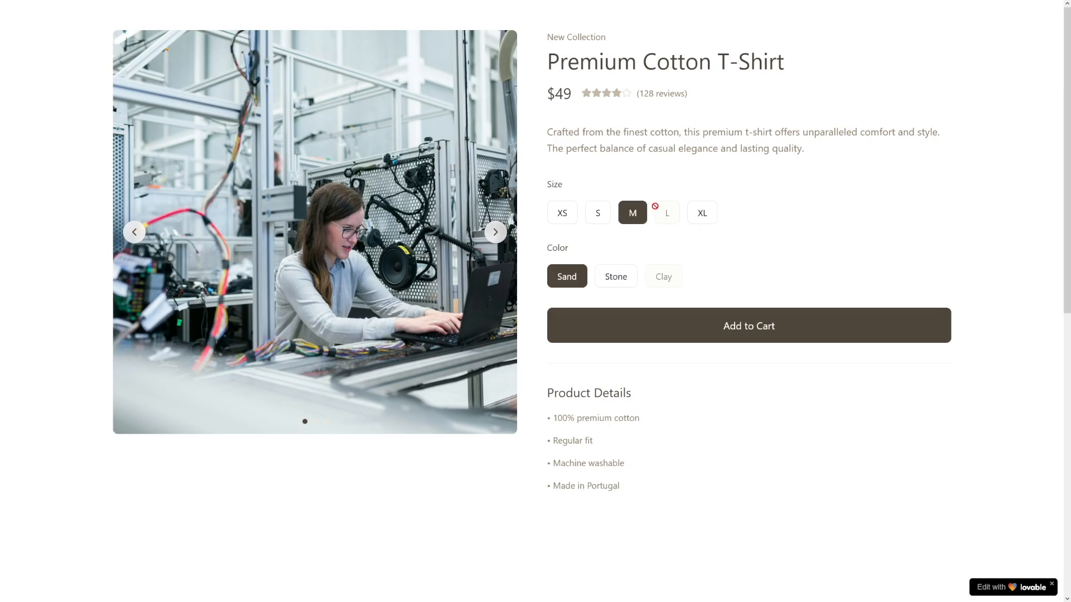
pyautogui.click(596, 212)
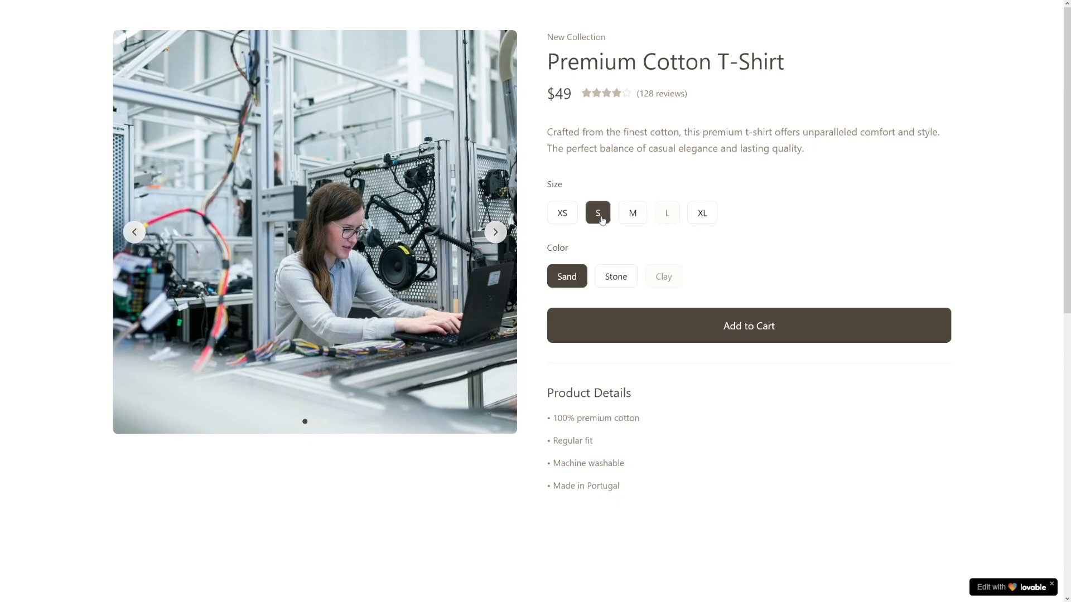
pyautogui.click(615, 276)
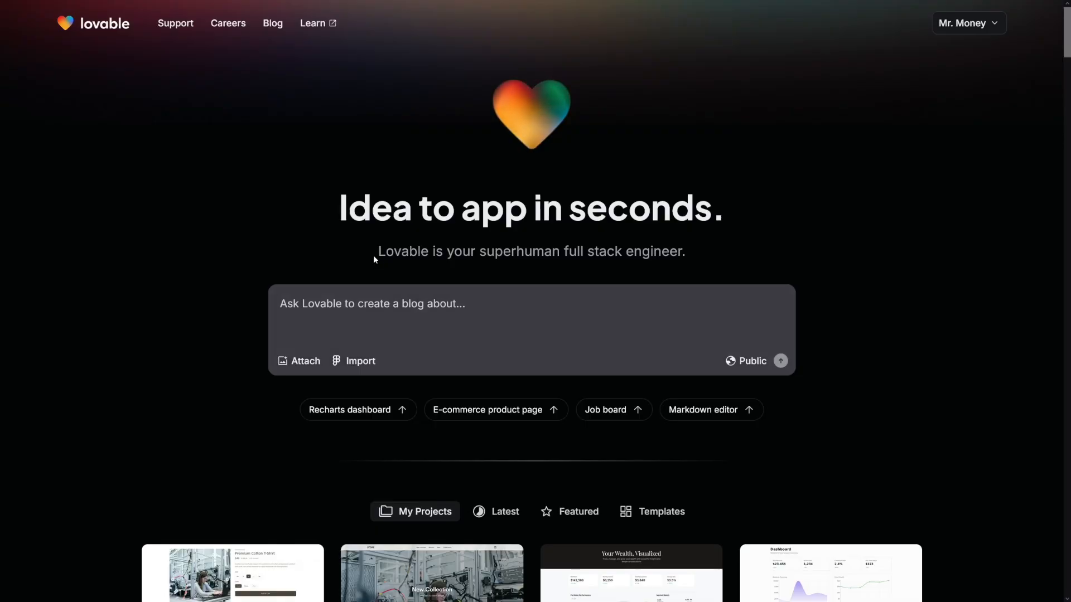
# Step: Highlight the full-stack engineer tagline and scroll past My Projects to the features section
pyautogui.moveTo(378, 251); pyautogui.dragTo(614, 251)
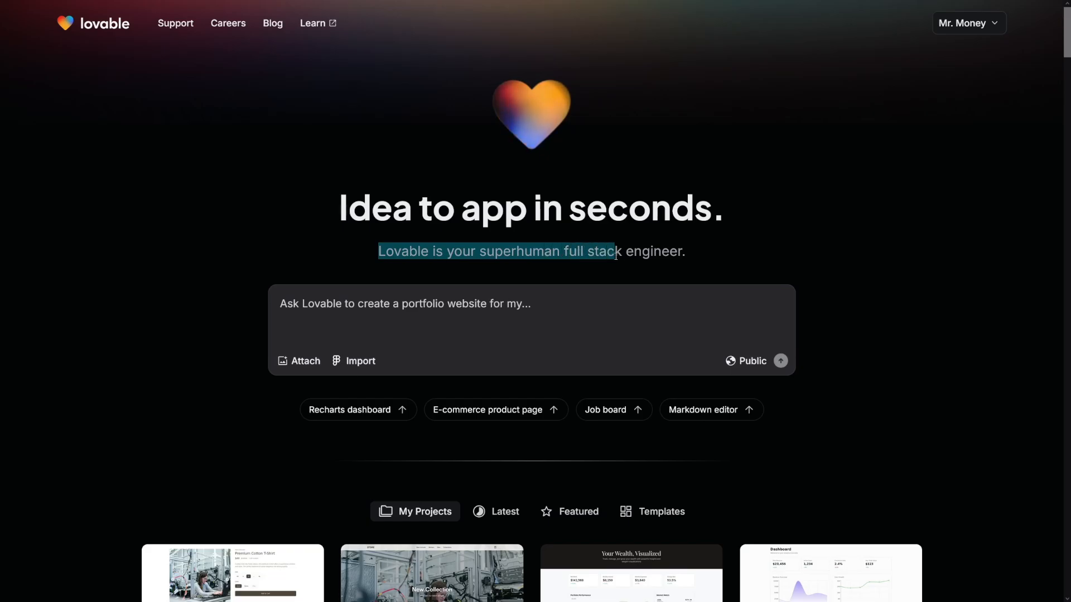
pyautogui.scroll(-3)
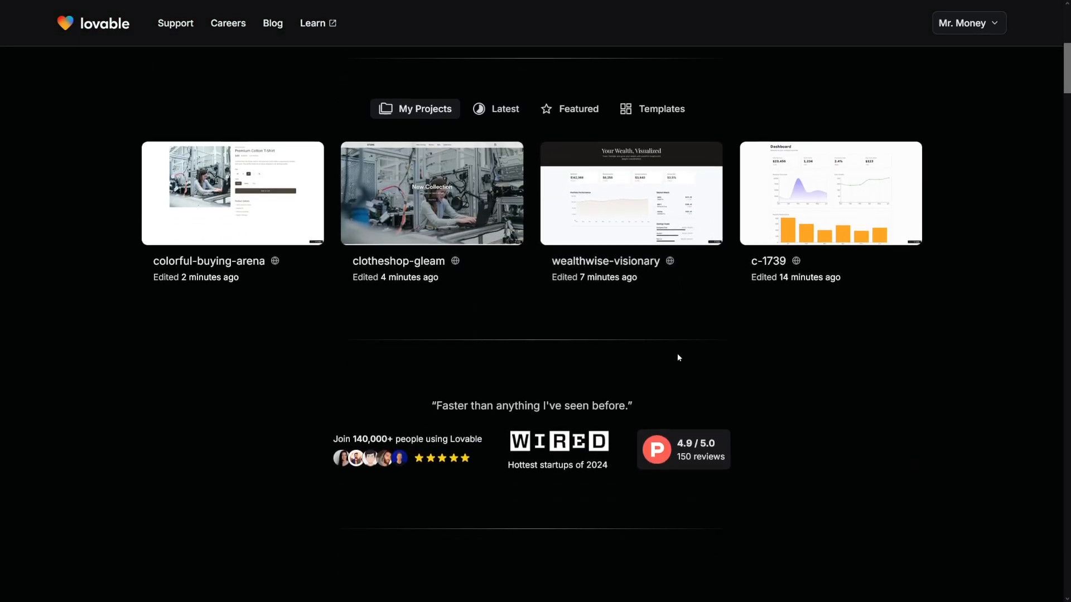
pyautogui.scroll(-3)
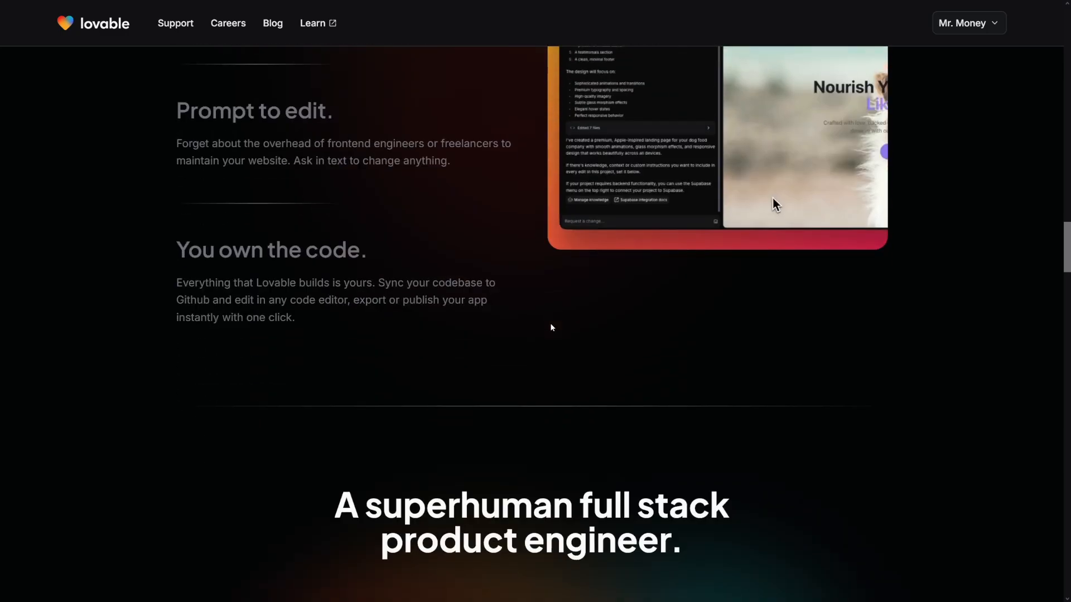